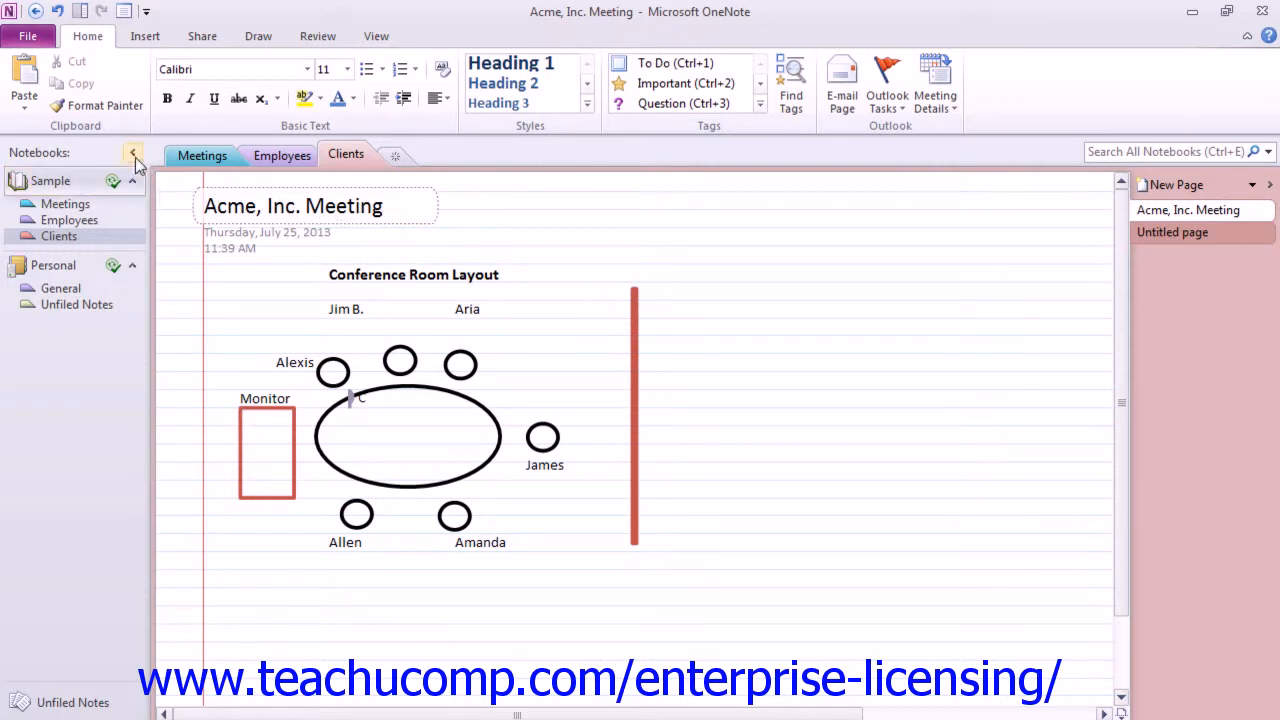
- Collapse and restore the notebook list, and shrink then widen the page tabs list
left_click(133, 152)
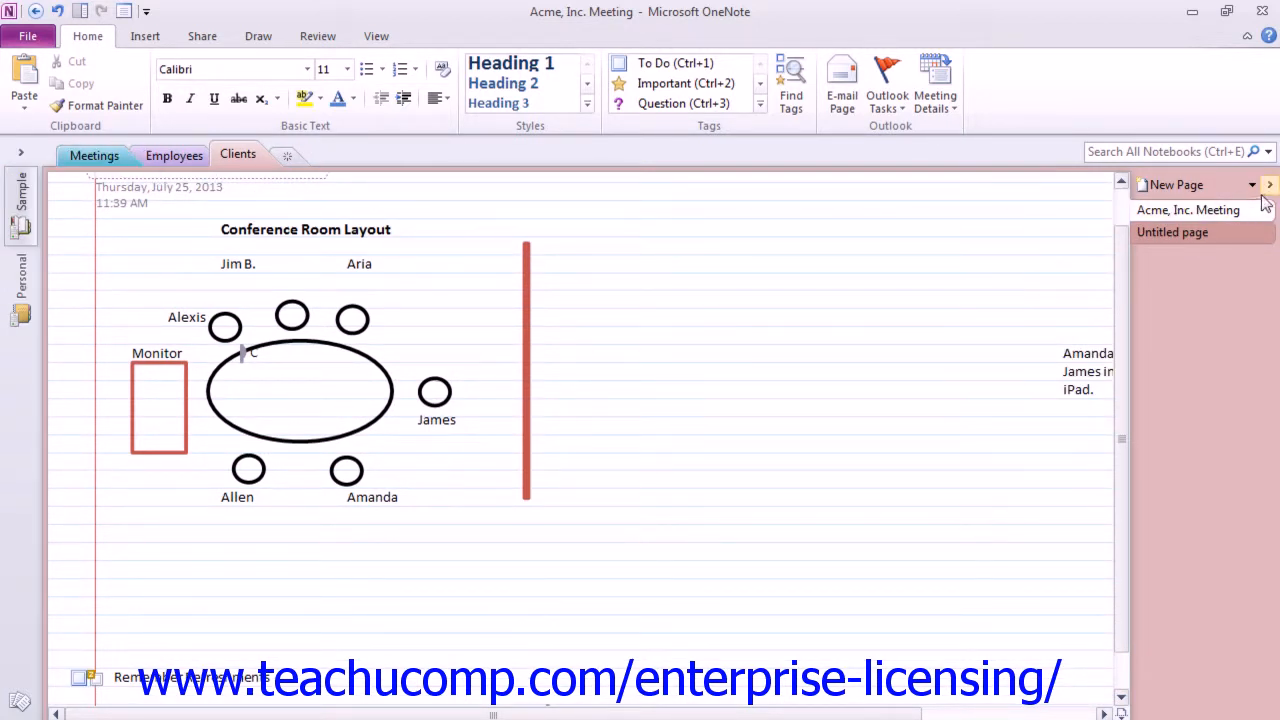
left_click(1270, 184)
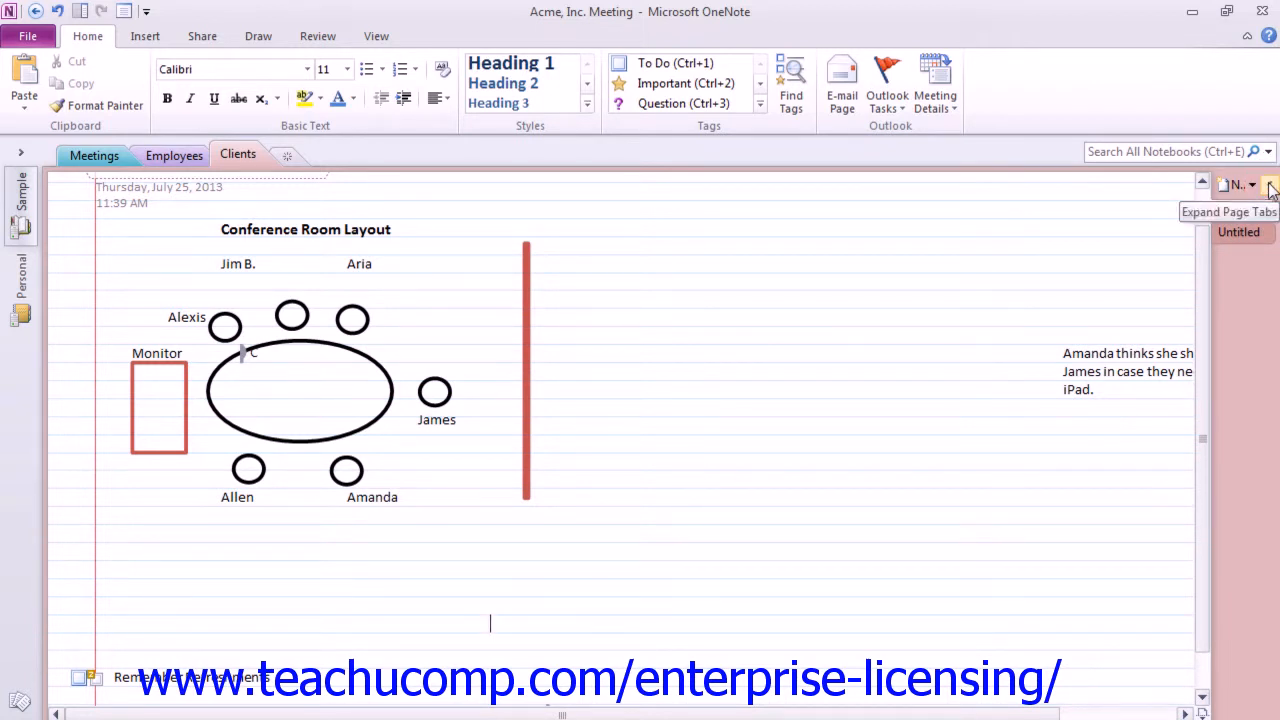
left_click(1270, 185)
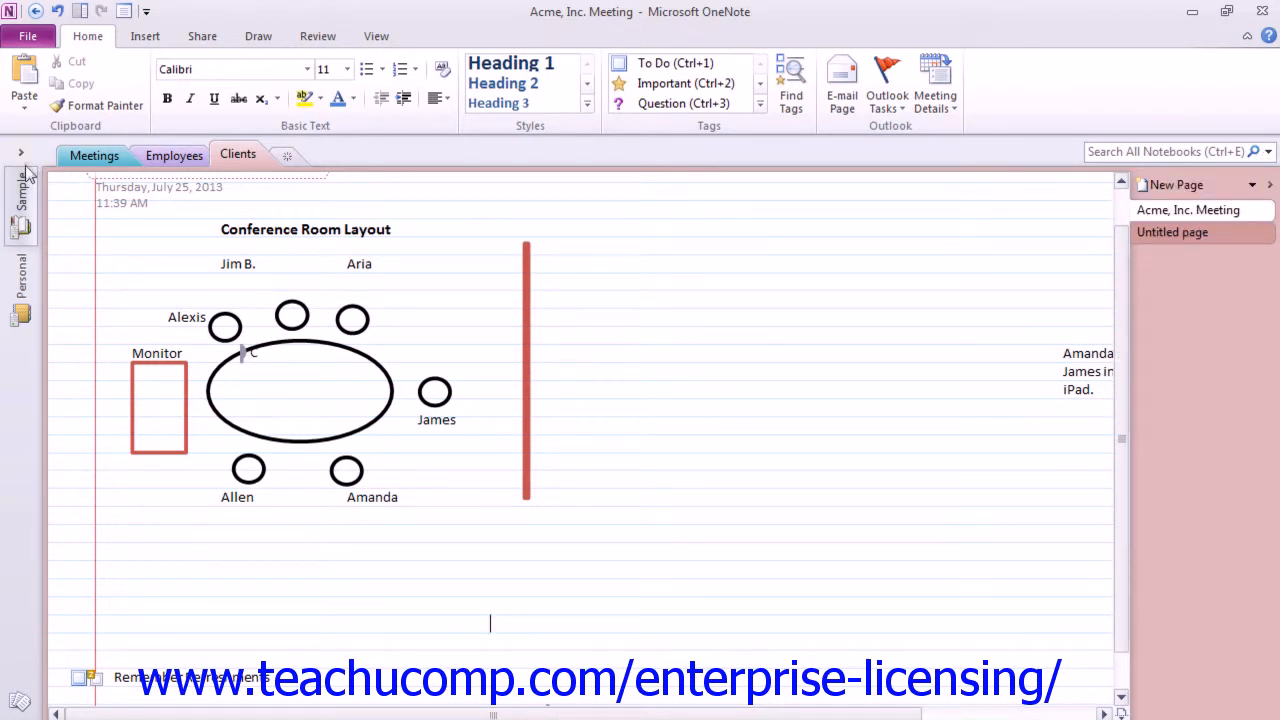
left_click(20, 152)
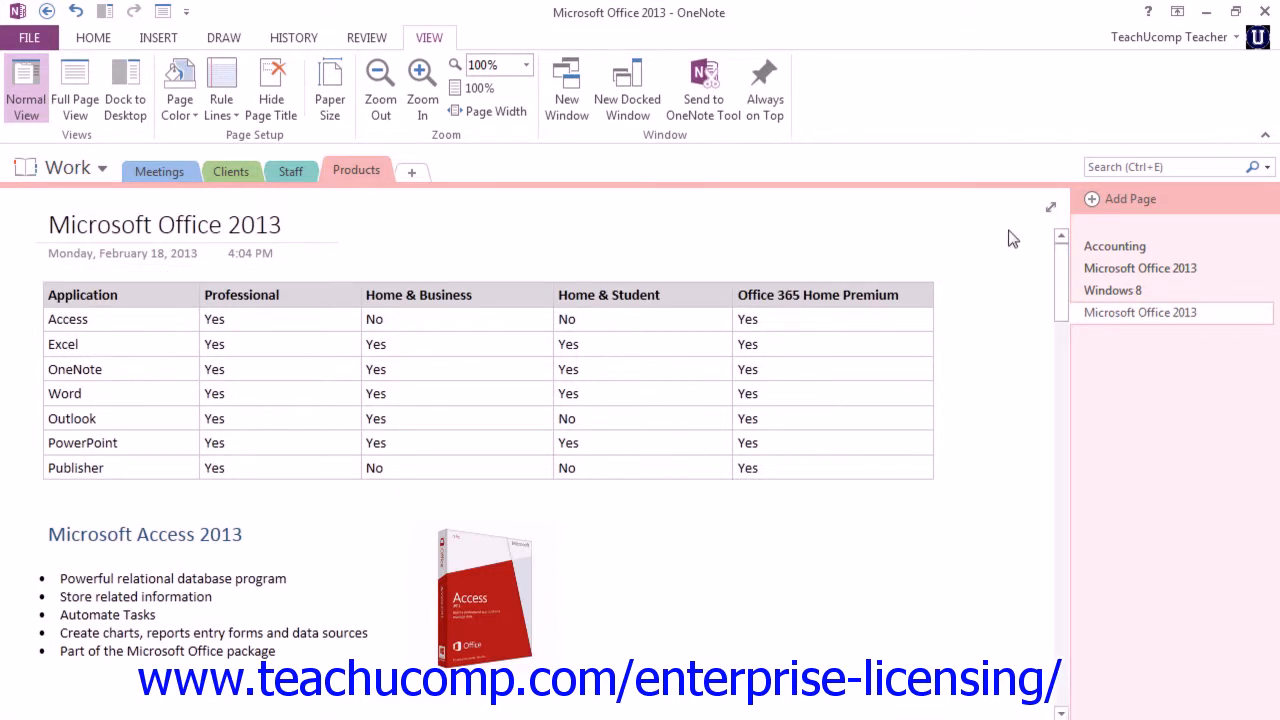
mouse_move(1050, 207)
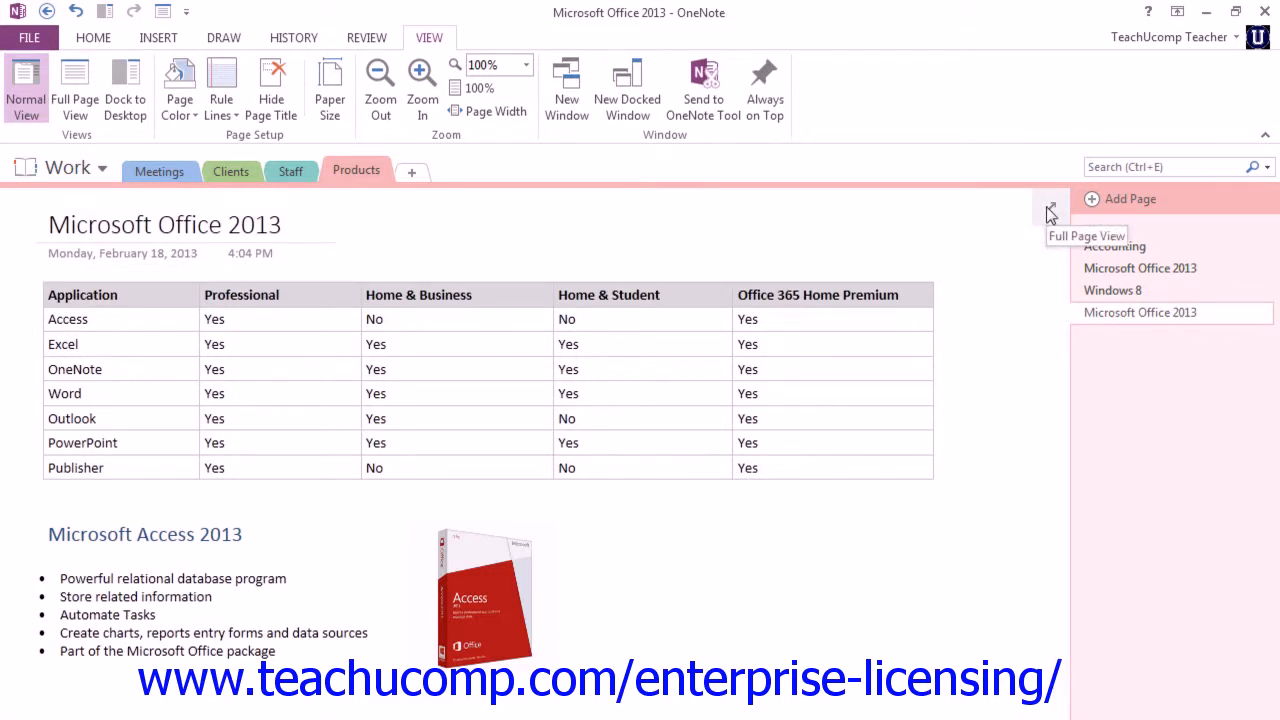
- Switch to full-page view and back twice, then dock OneNote to the desktop
left_click(1050, 210)
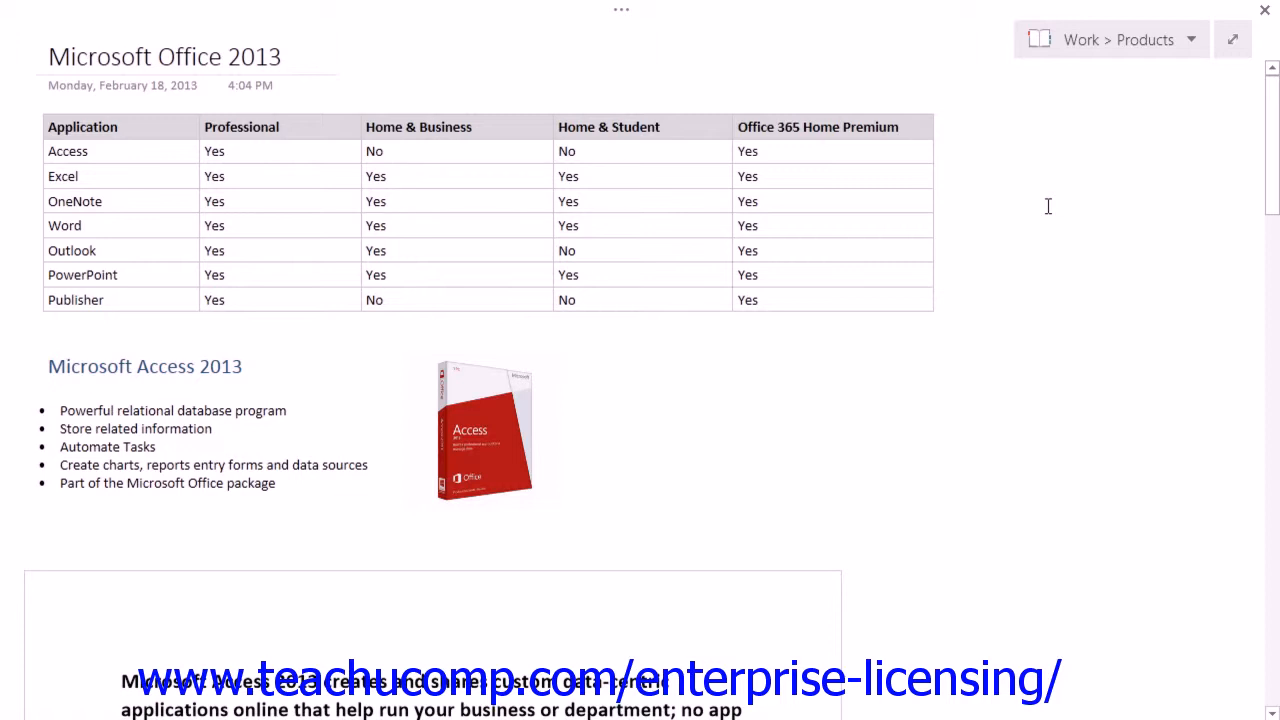
mouse_move(1104, 198)
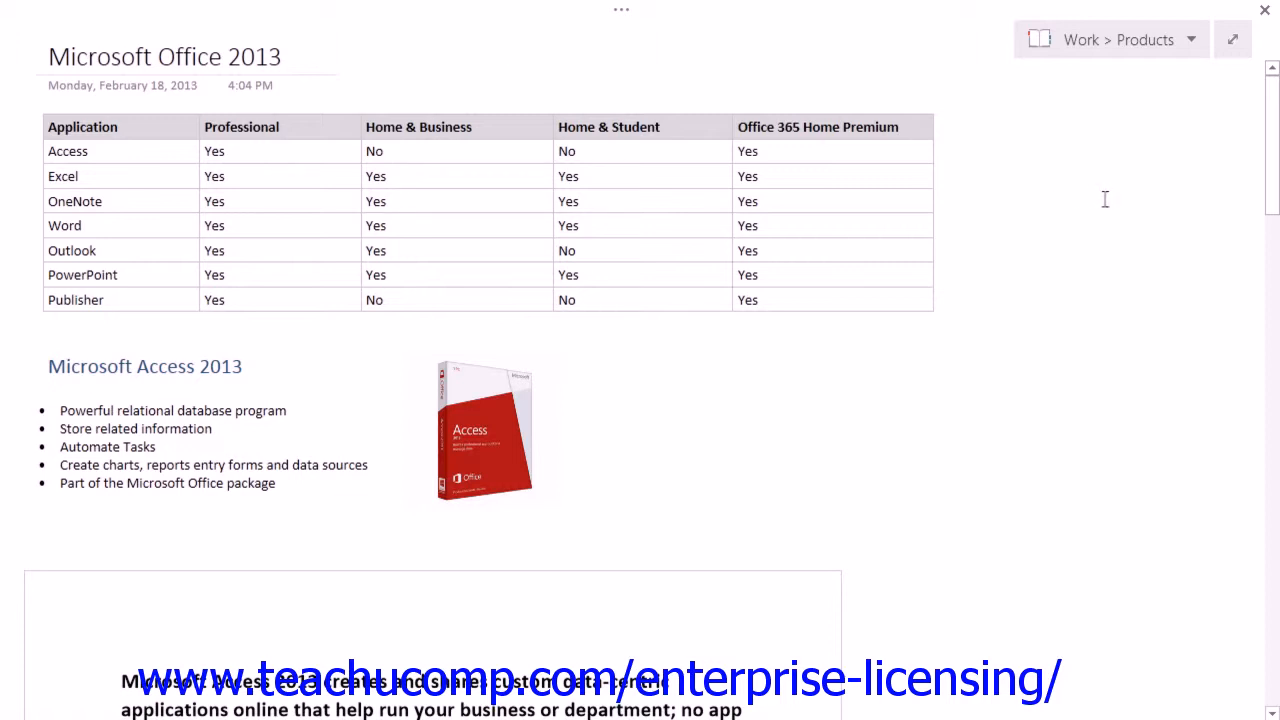
mouse_move(1150, 166)
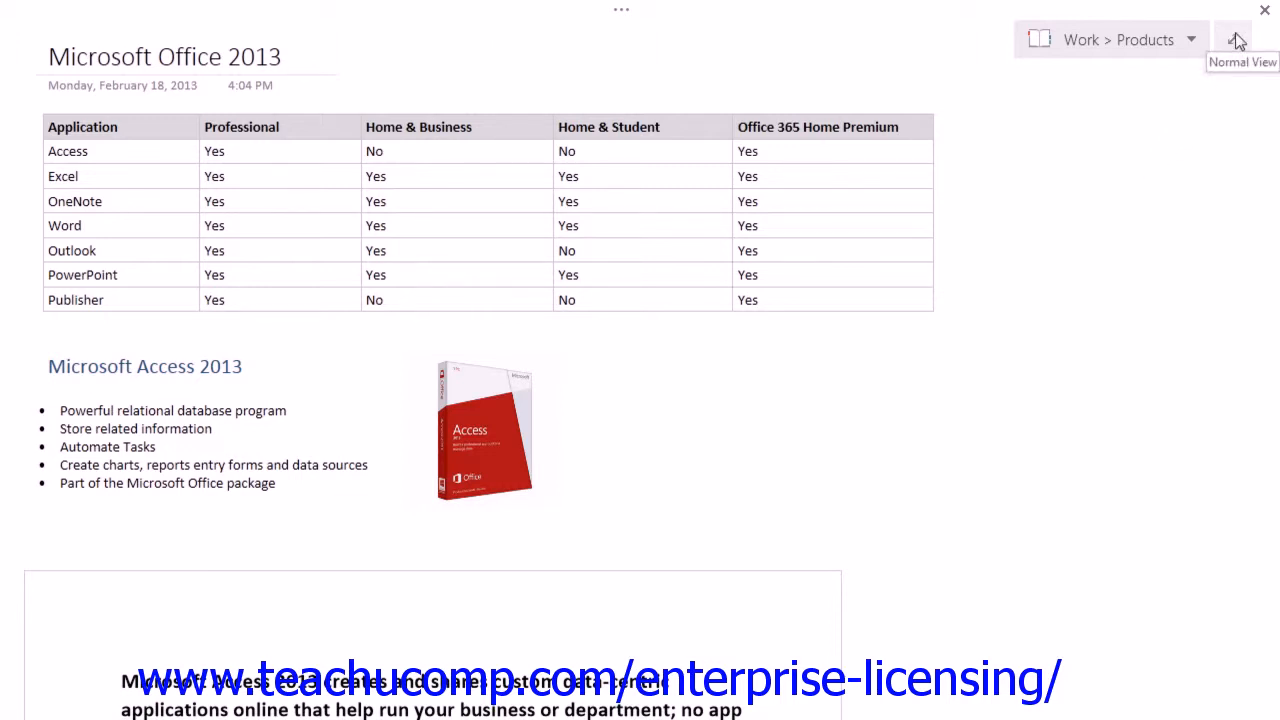
left_click(1233, 39)
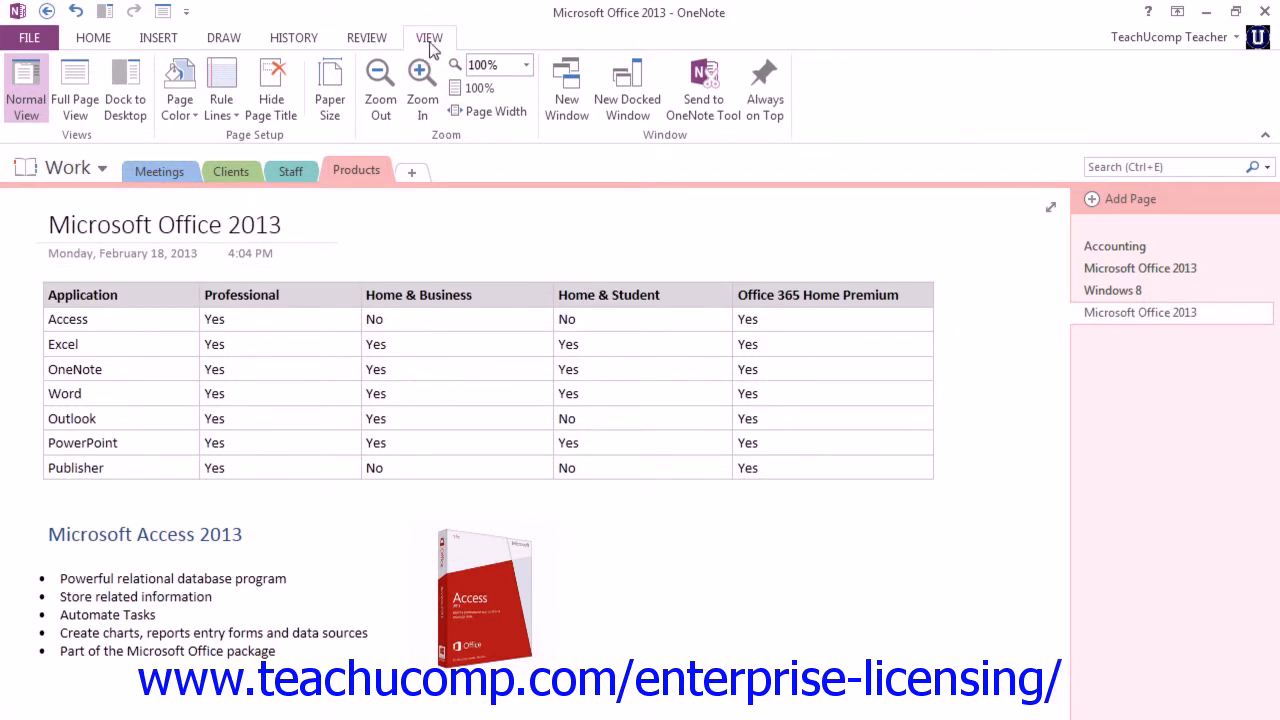
mouse_move(344, 100)
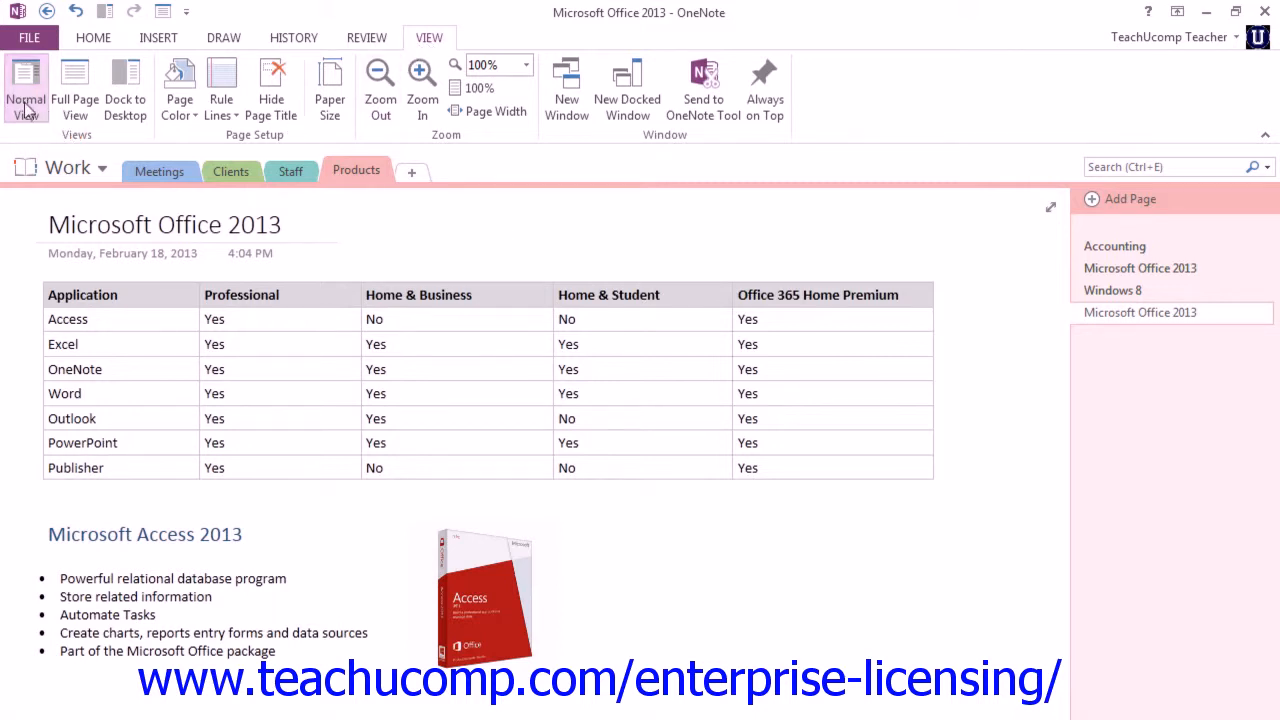
mouse_move(75, 88)
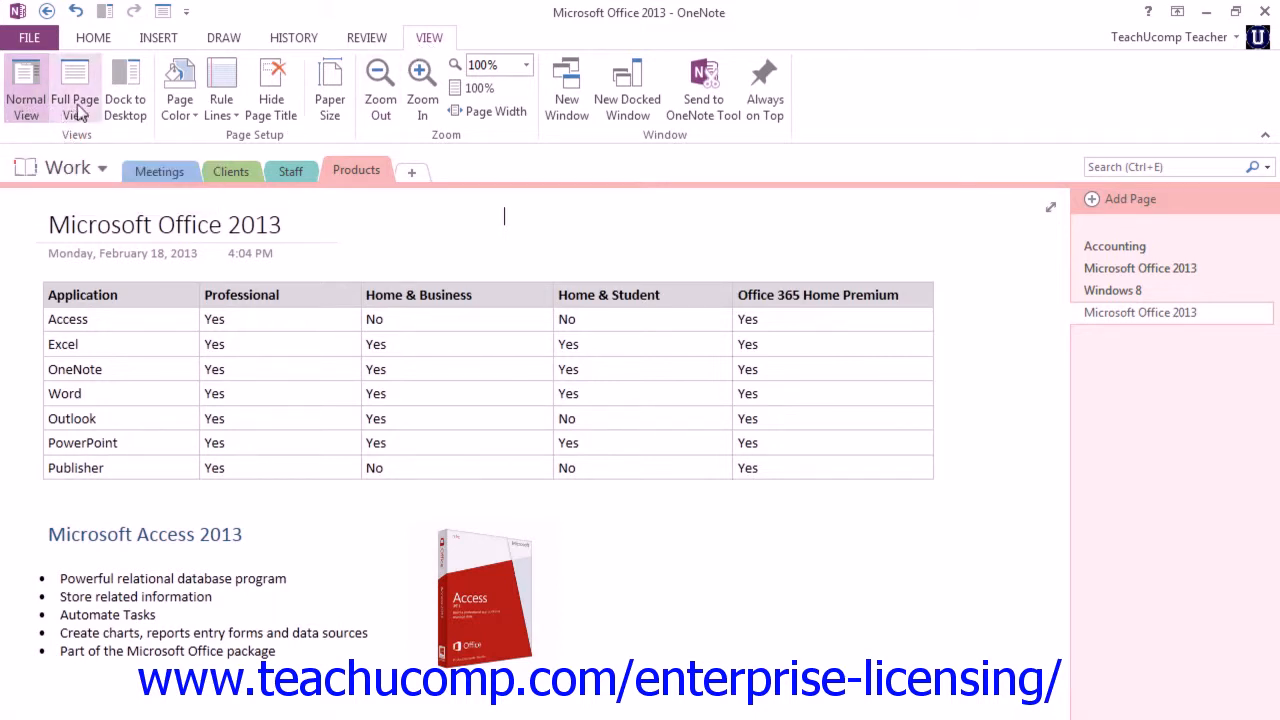
mouse_move(125, 90)
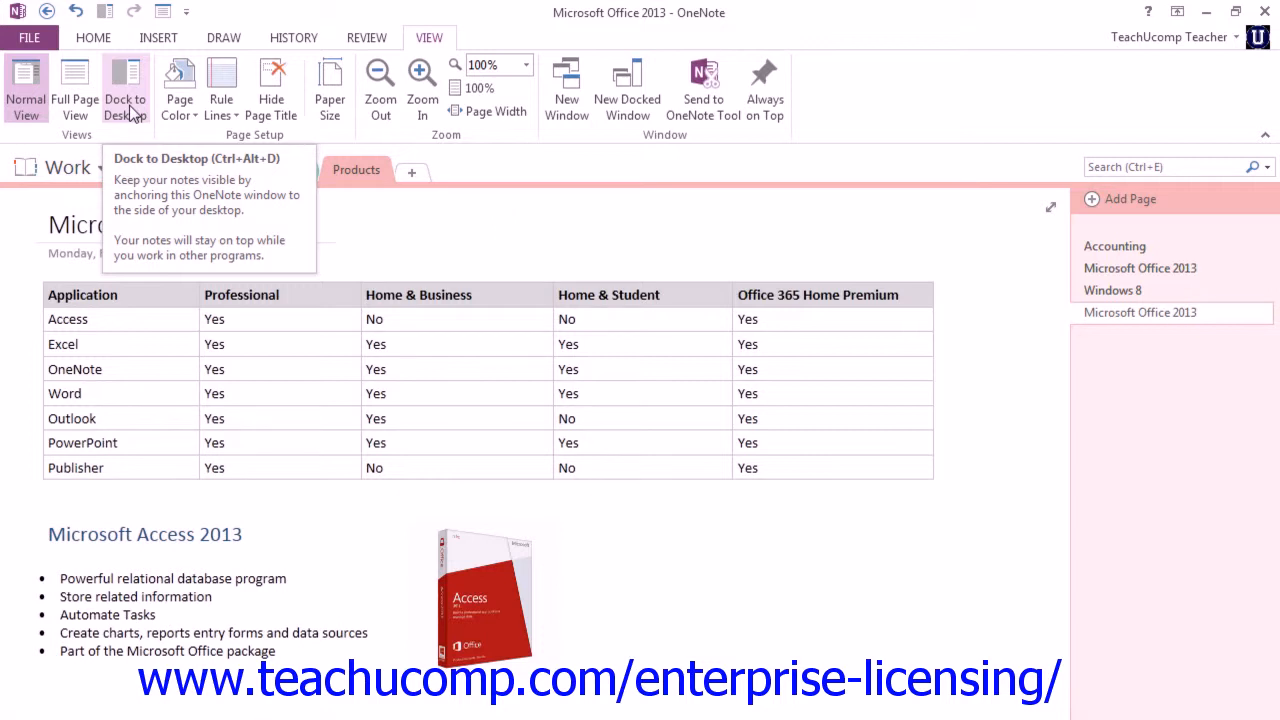
mouse_move(26, 90)
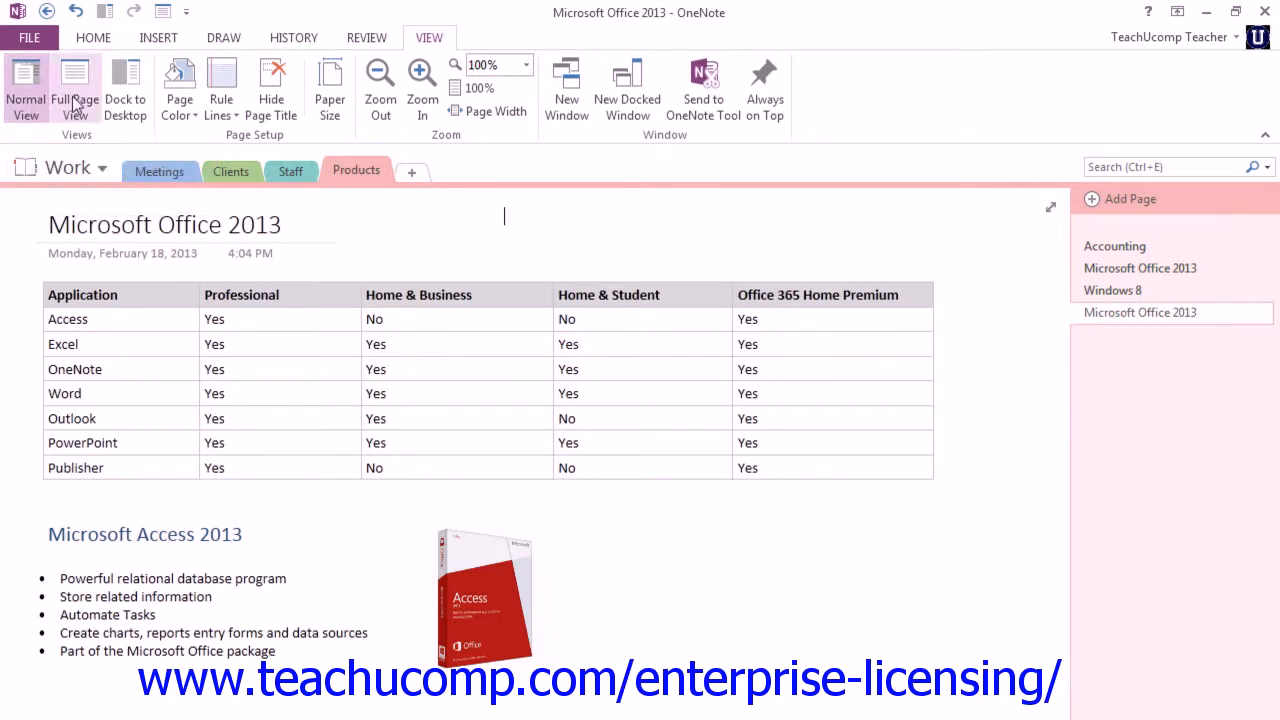
mouse_move(76, 90)
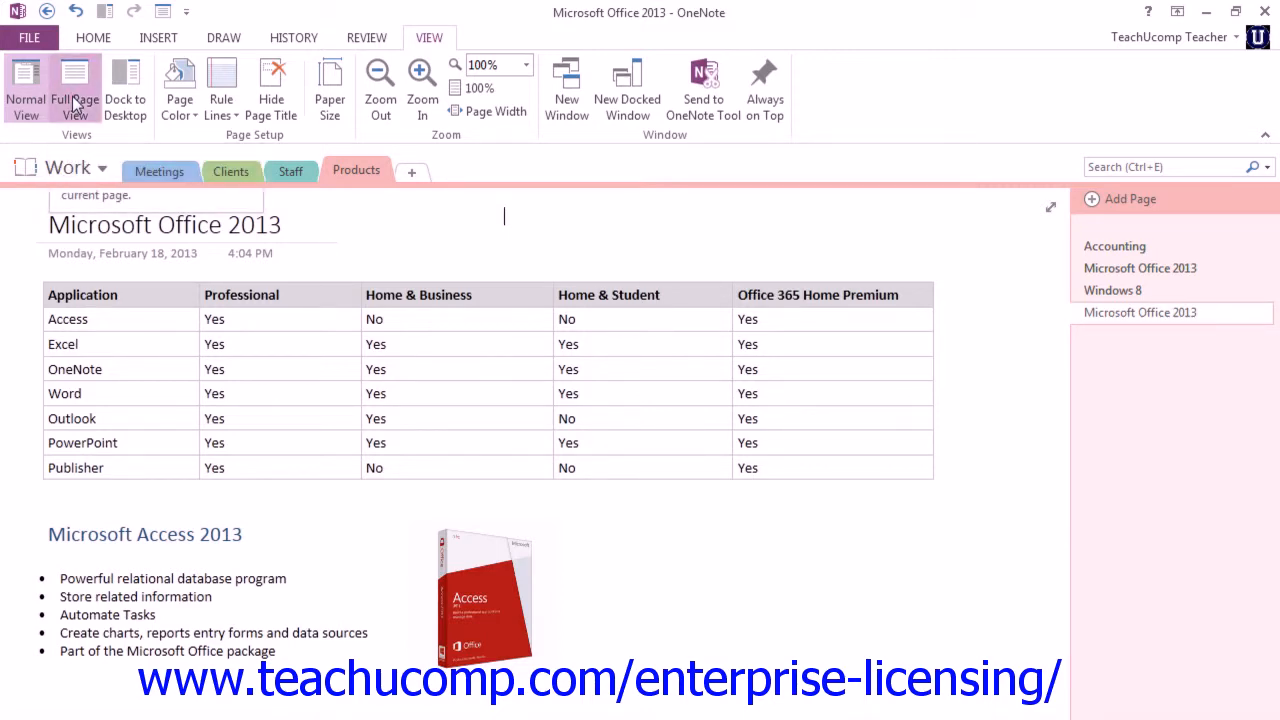
left_click(76, 88)
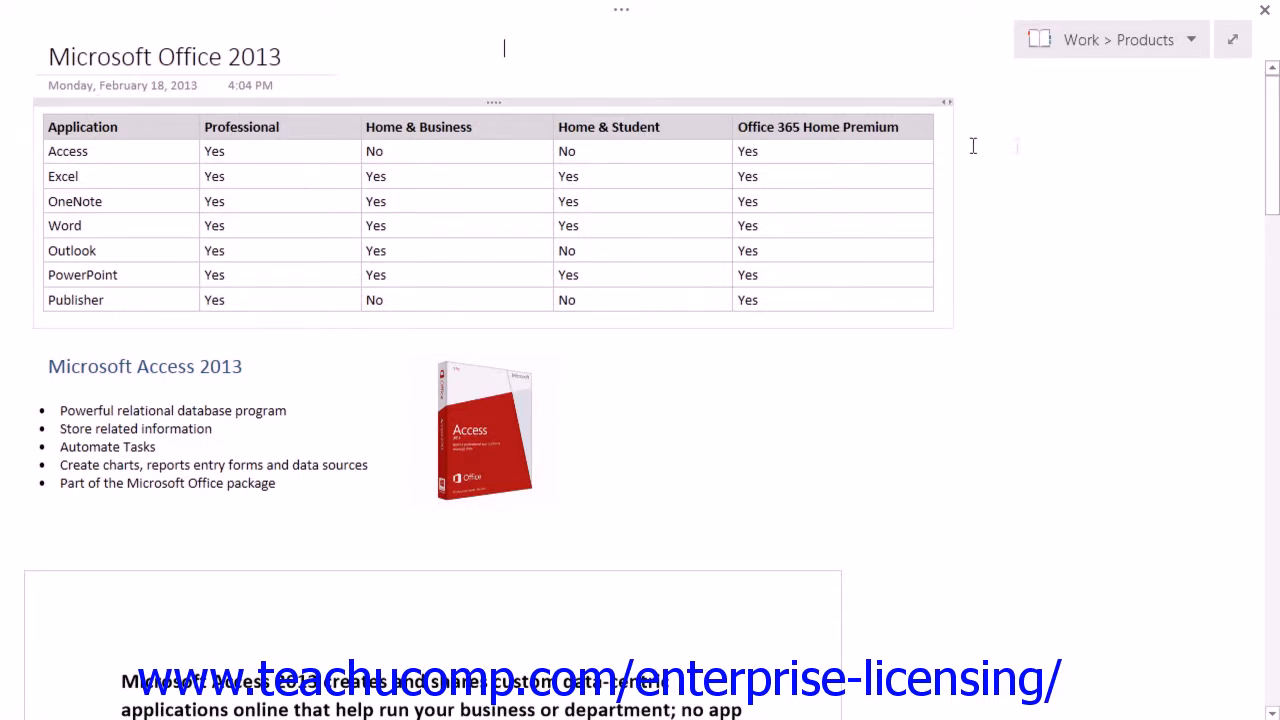
mouse_move(1233, 40)
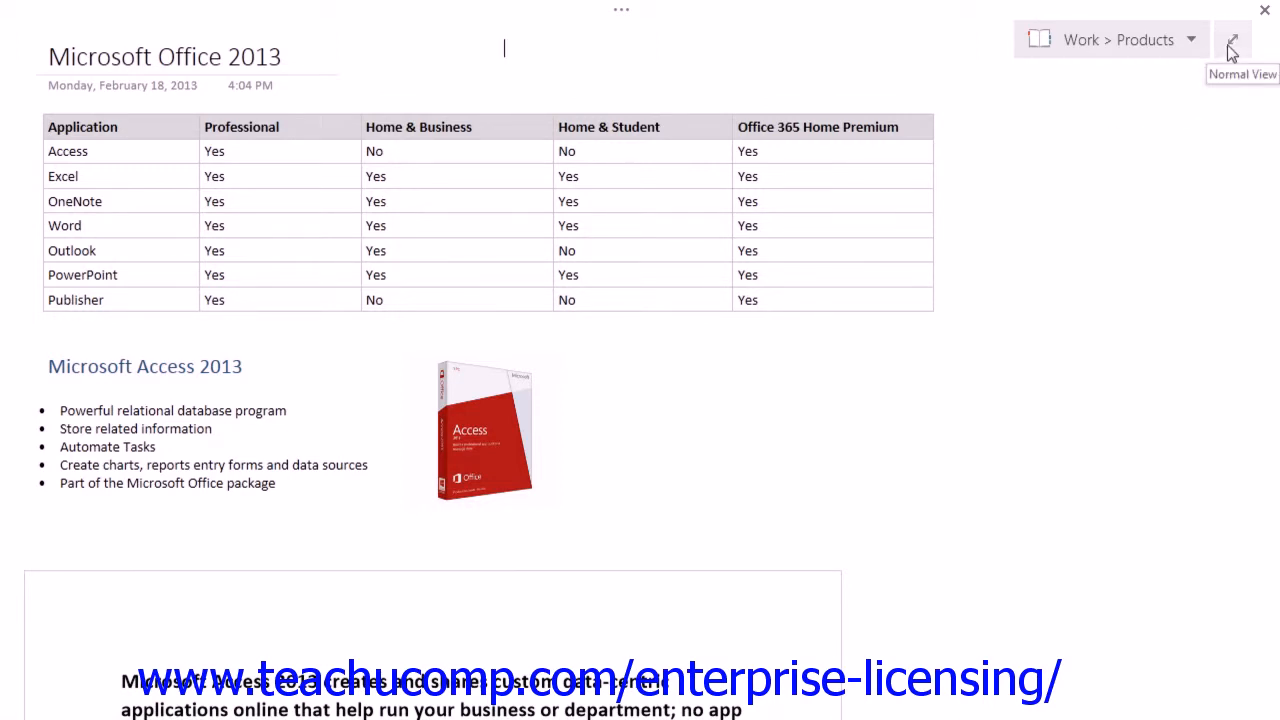
left_click(1232, 40)
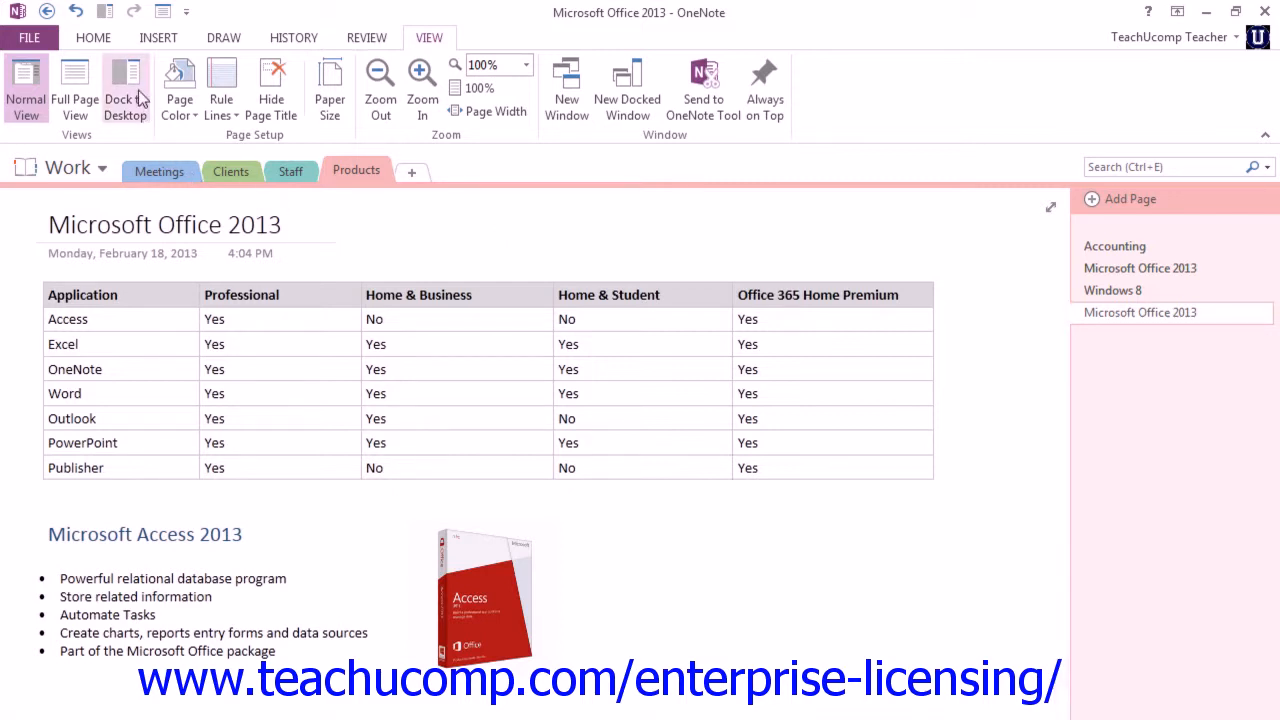
mouse_move(125, 90)
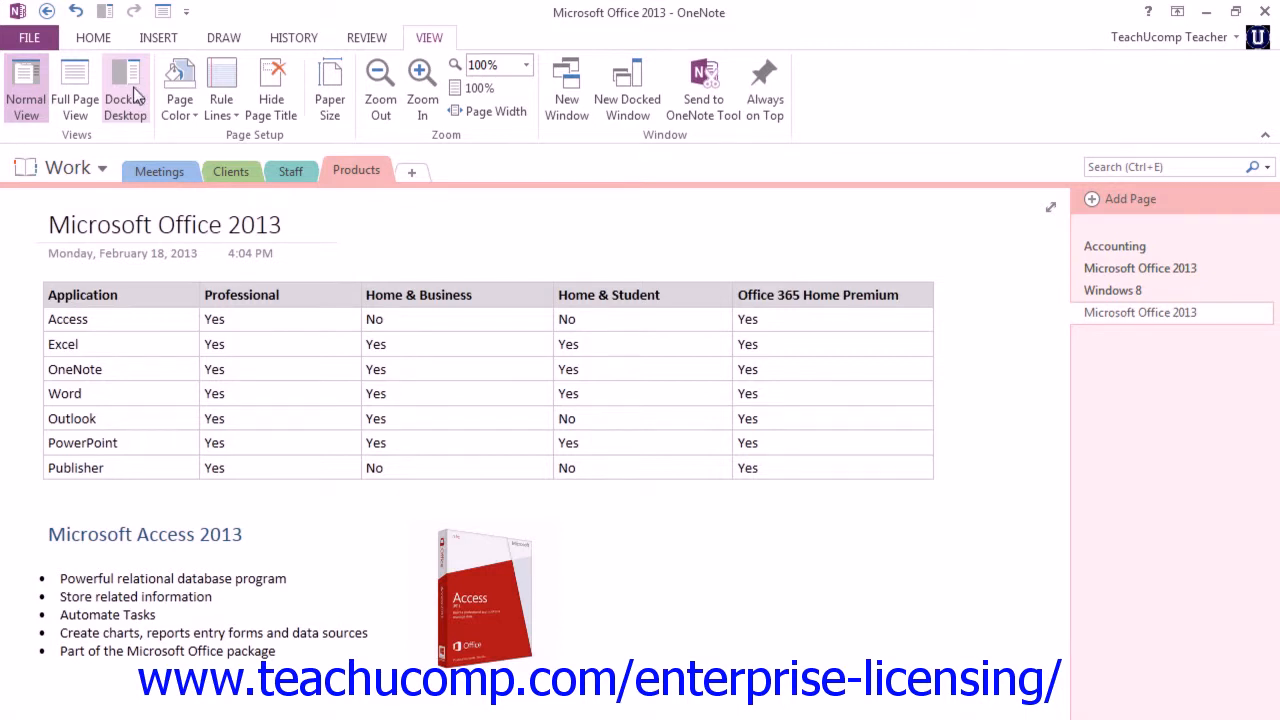
left_click(125, 90)
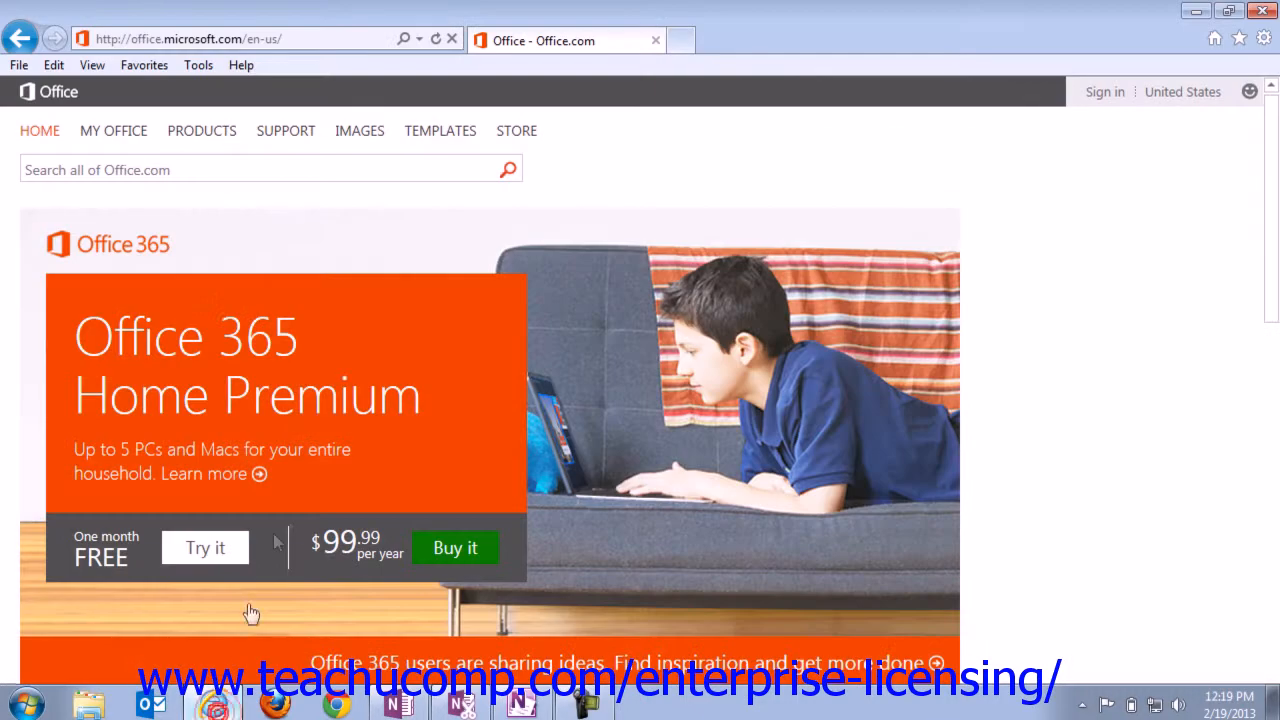
mouse_move(448, 238)
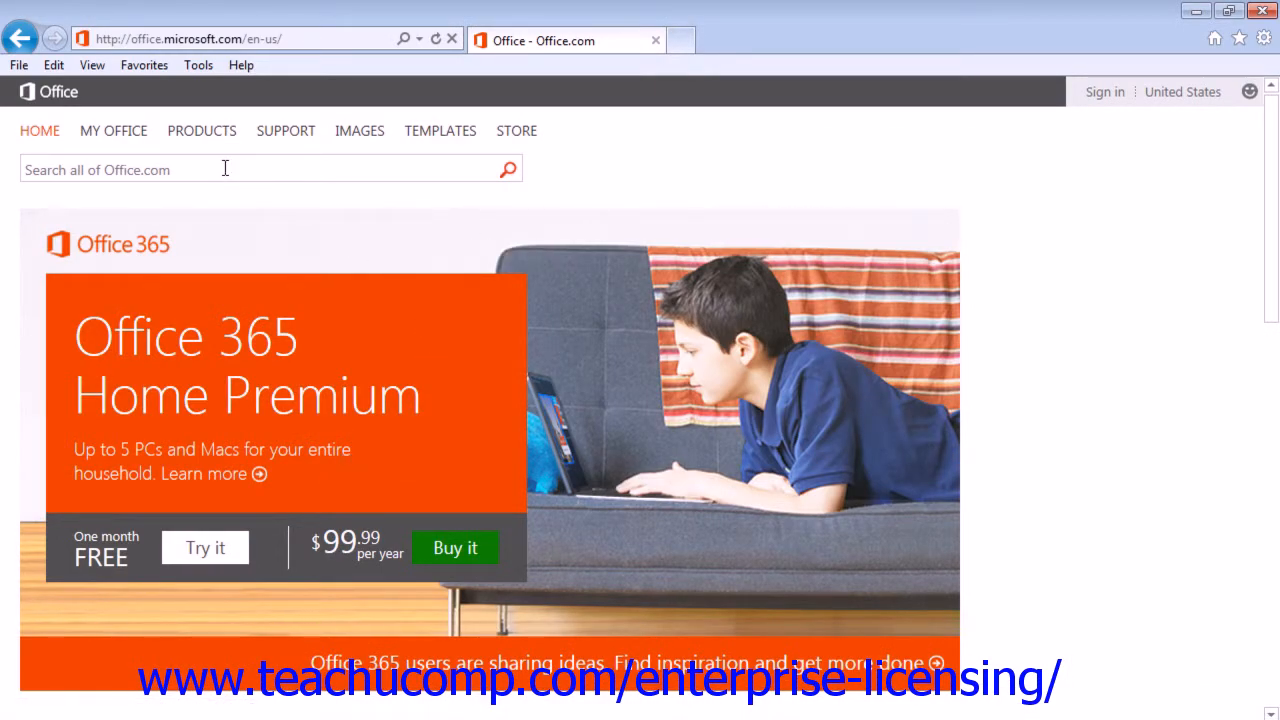
mouse_move(260, 473)
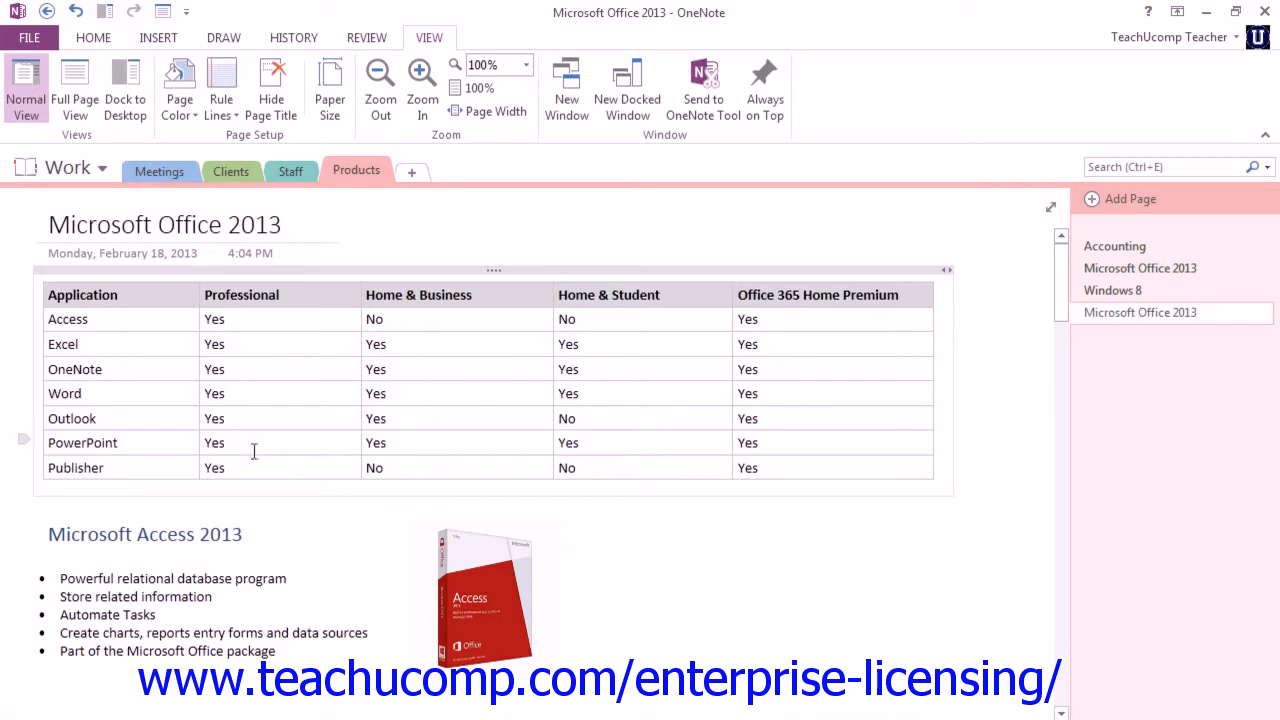
mouse_move(125, 90)
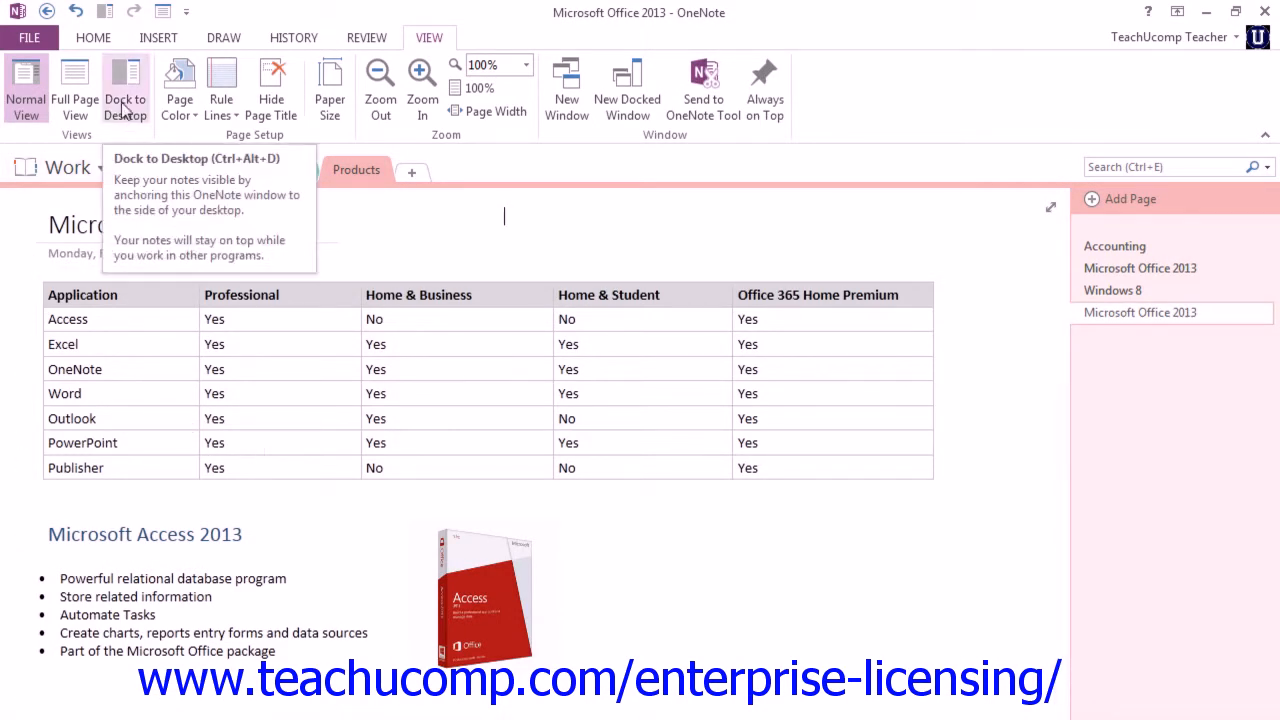
left_click(126, 88)
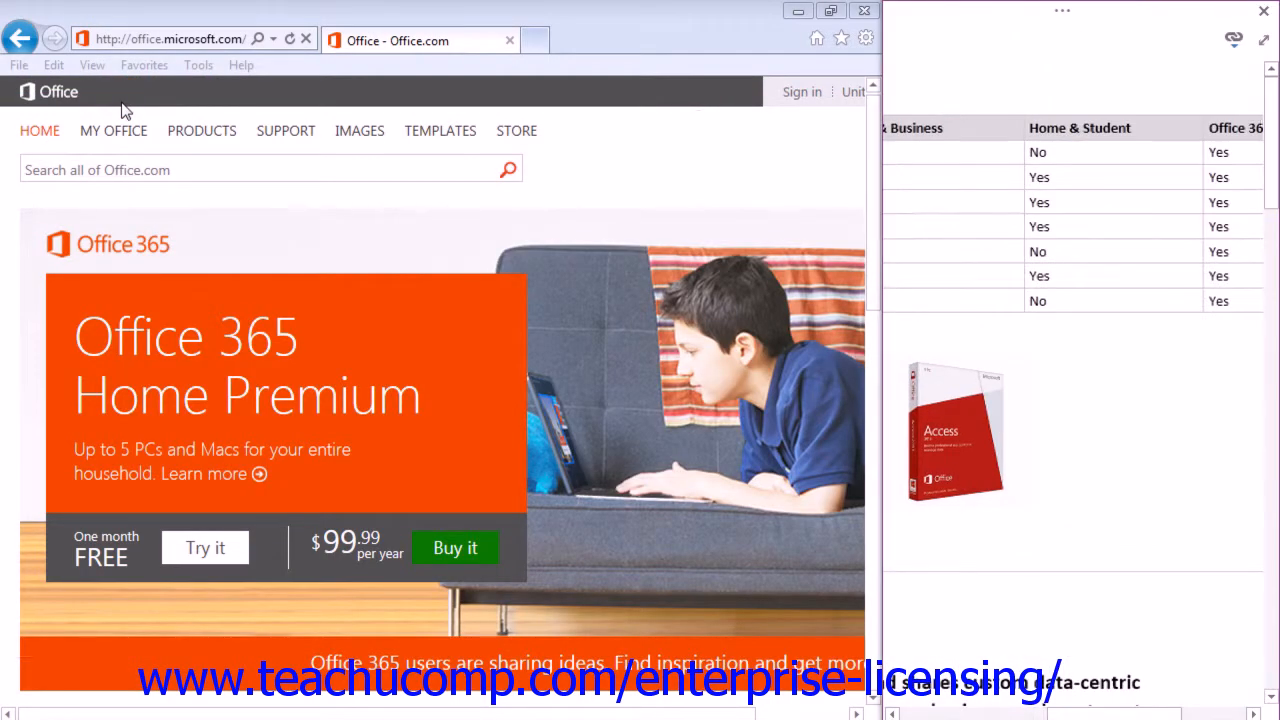
mouse_move(439, 245)
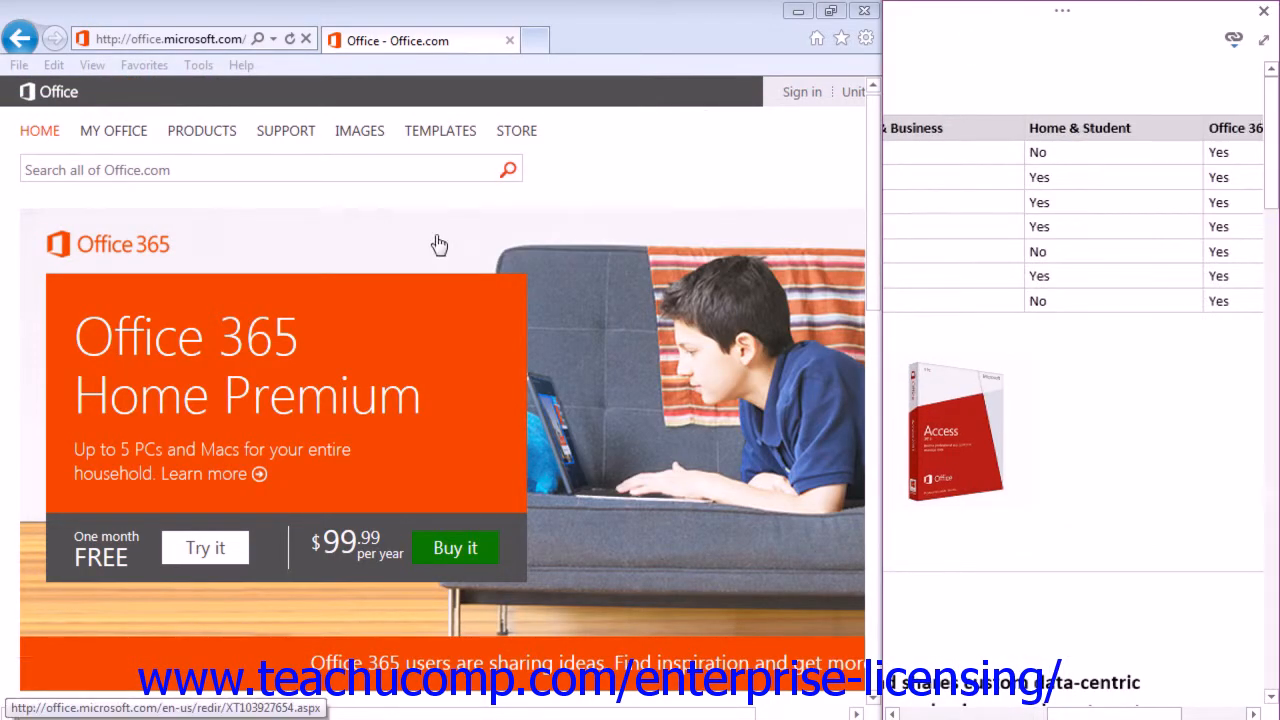
mouse_move(863, 340)
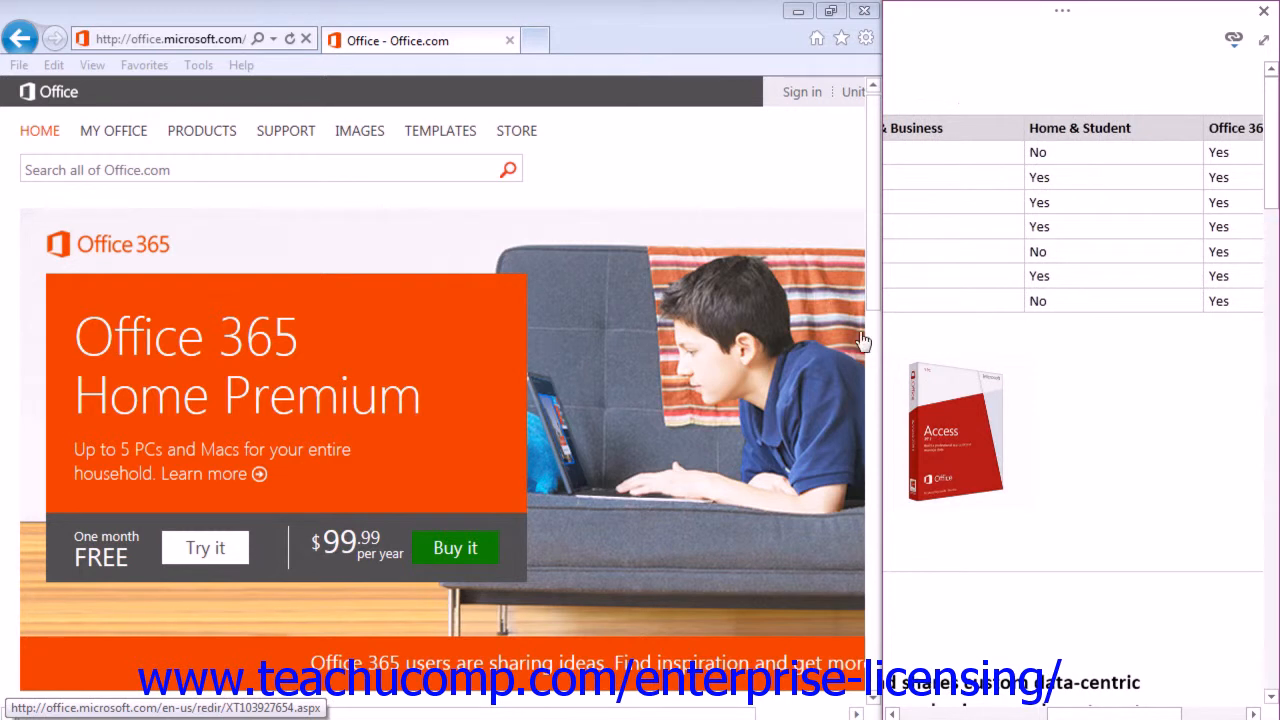
mouse_move(980, 302)
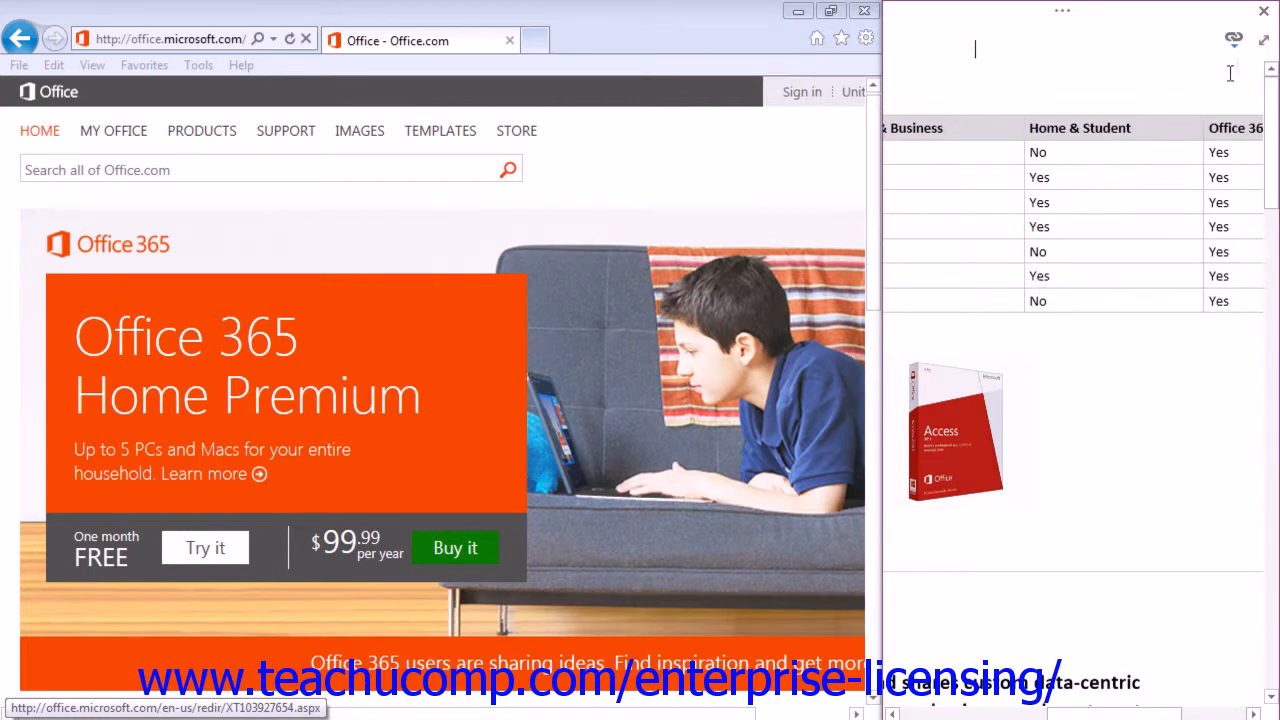
mouse_move(1267, 45)
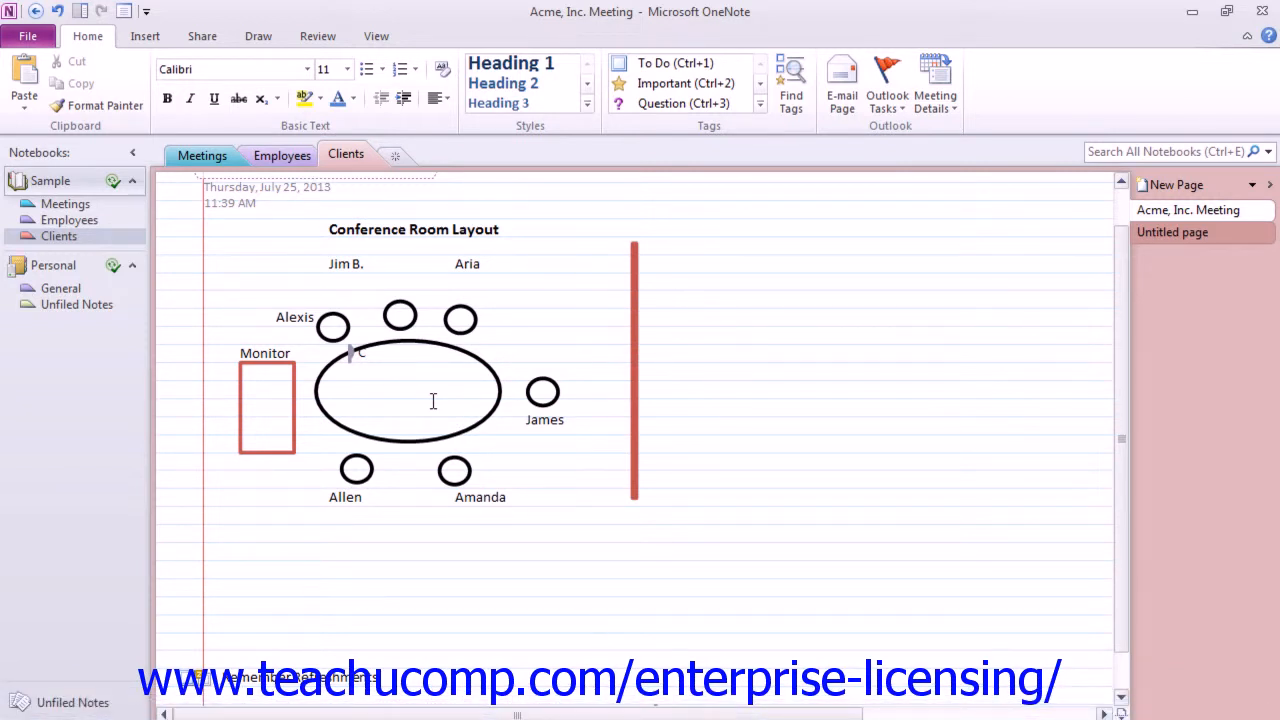
left_click(598, 623)
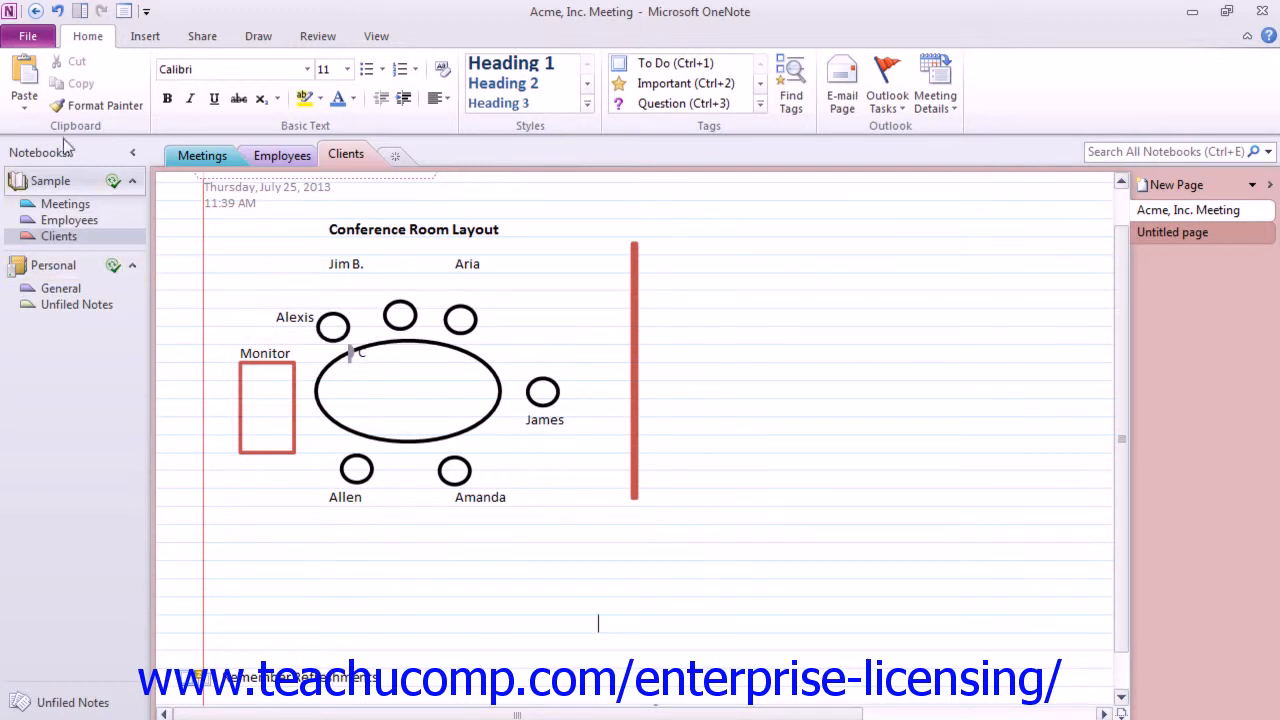
mouse_move(80, 11)
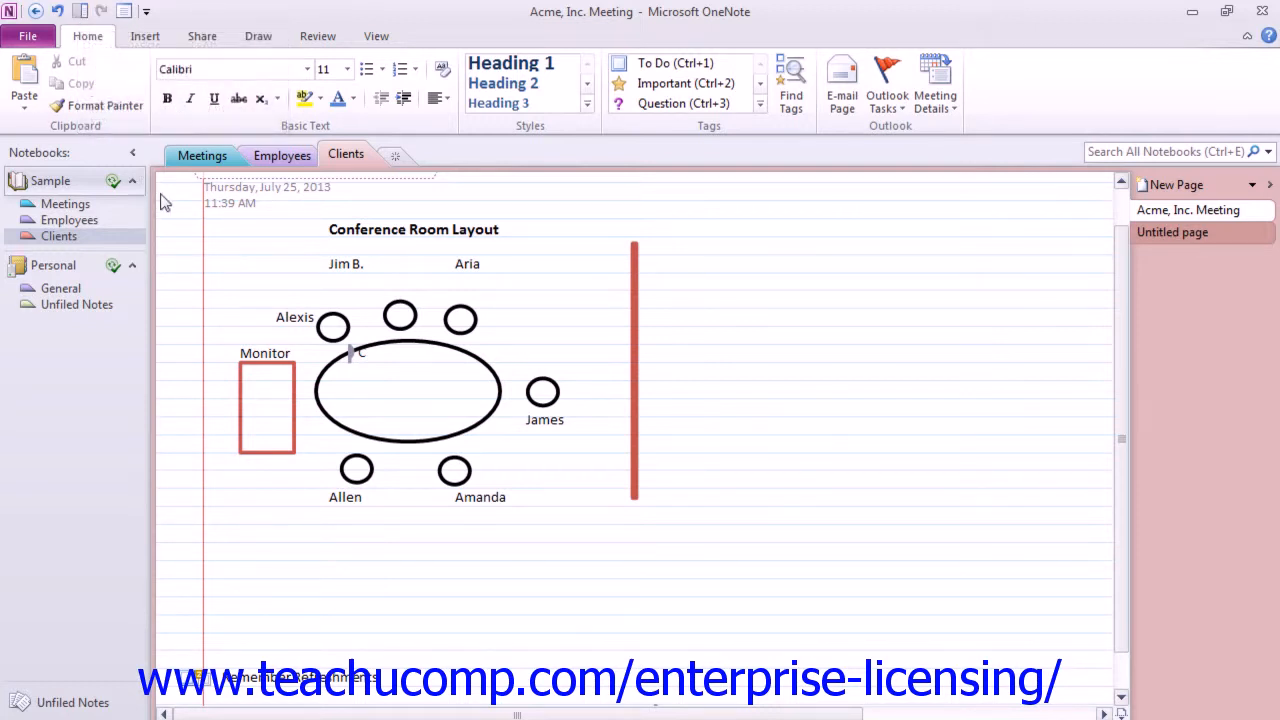
left_click(598, 623)
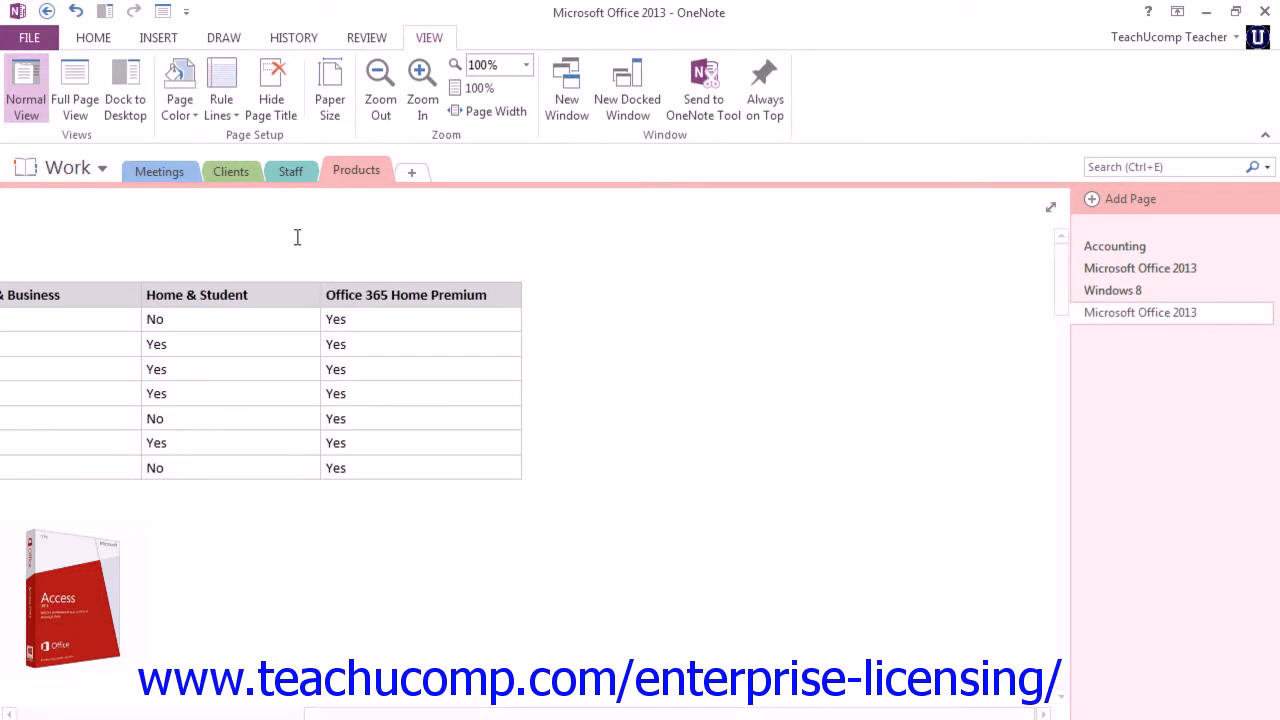
left_click(93, 216)
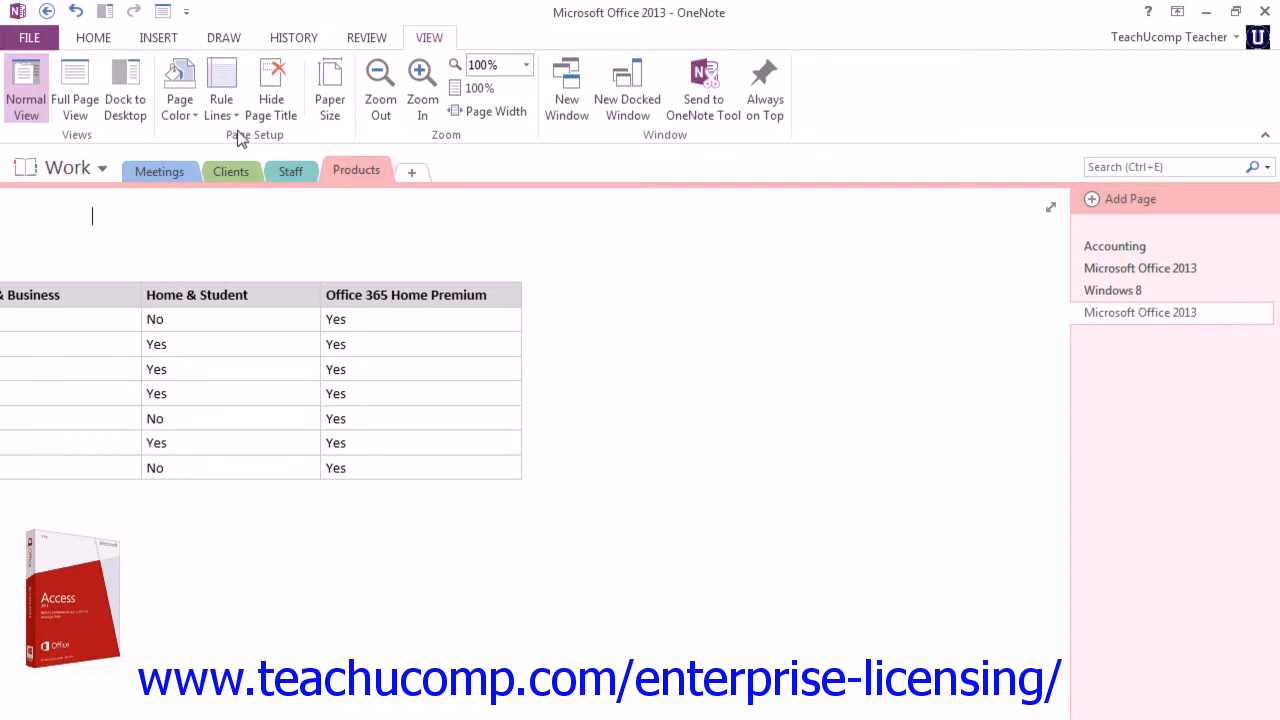
left_click(179, 88)
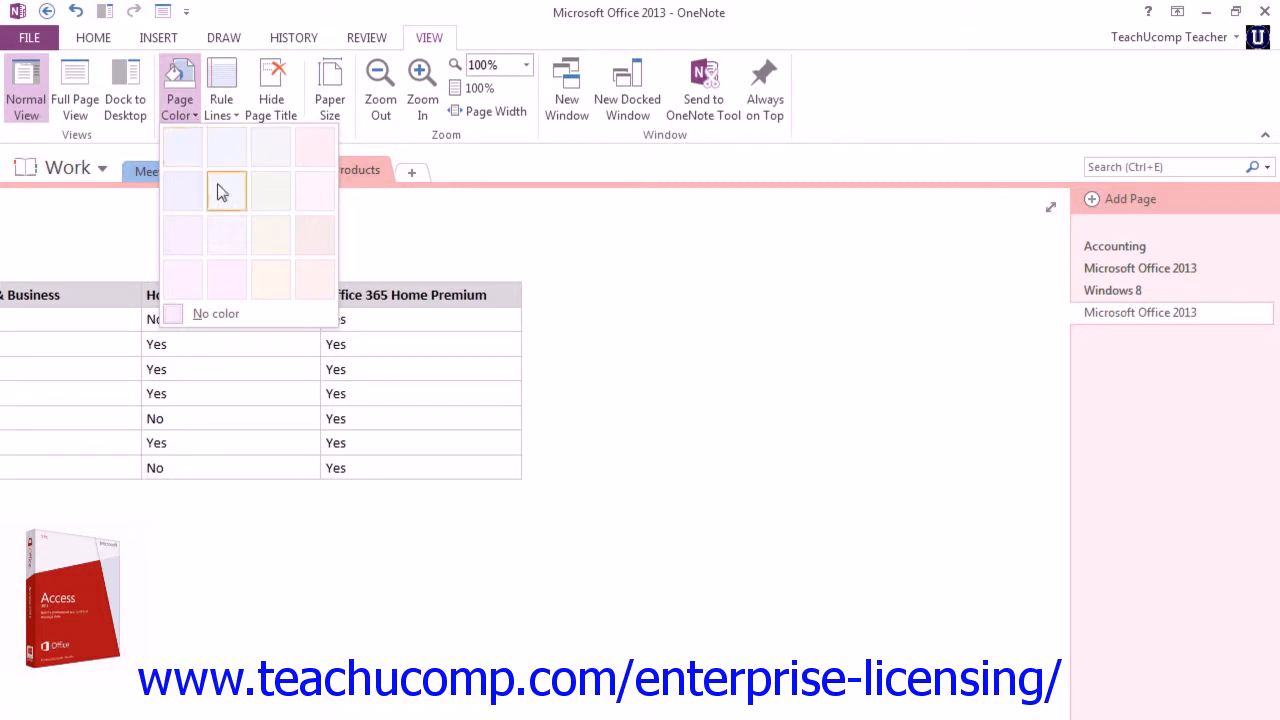
- Tint the Products page pale peach, then reset its Page Color to No Color
left_click(215, 313)
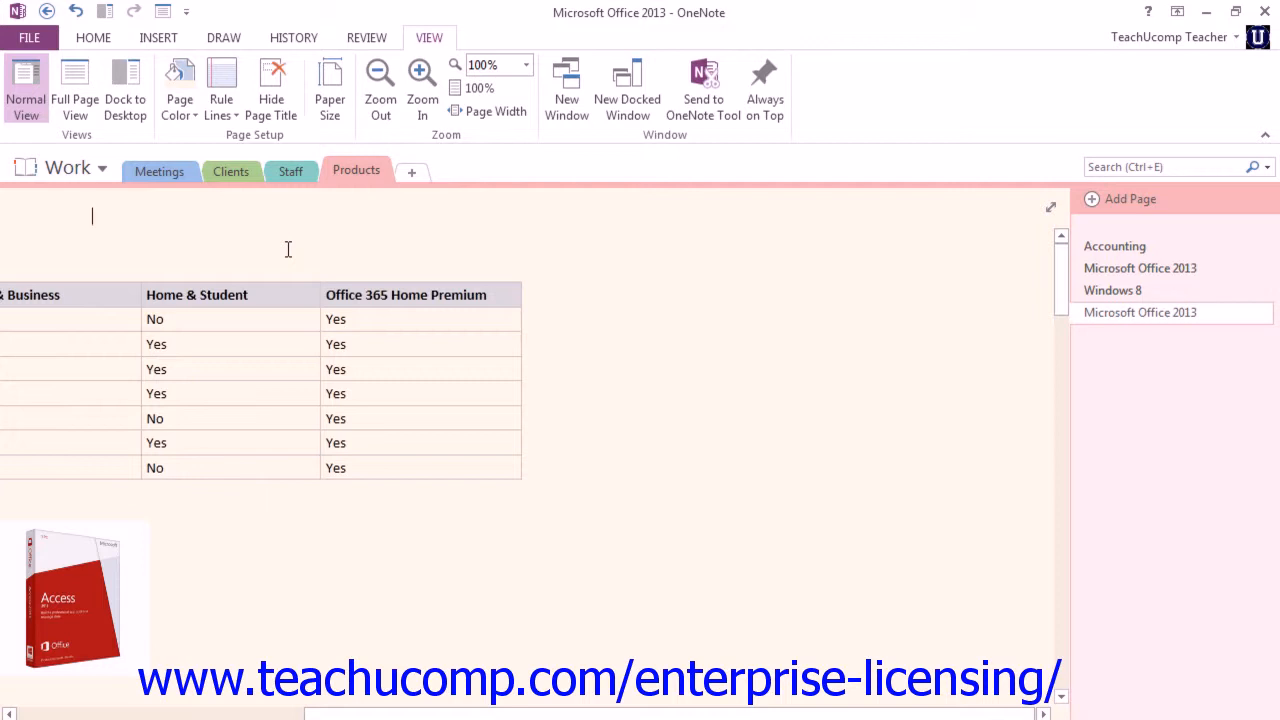
left_click(179, 85)
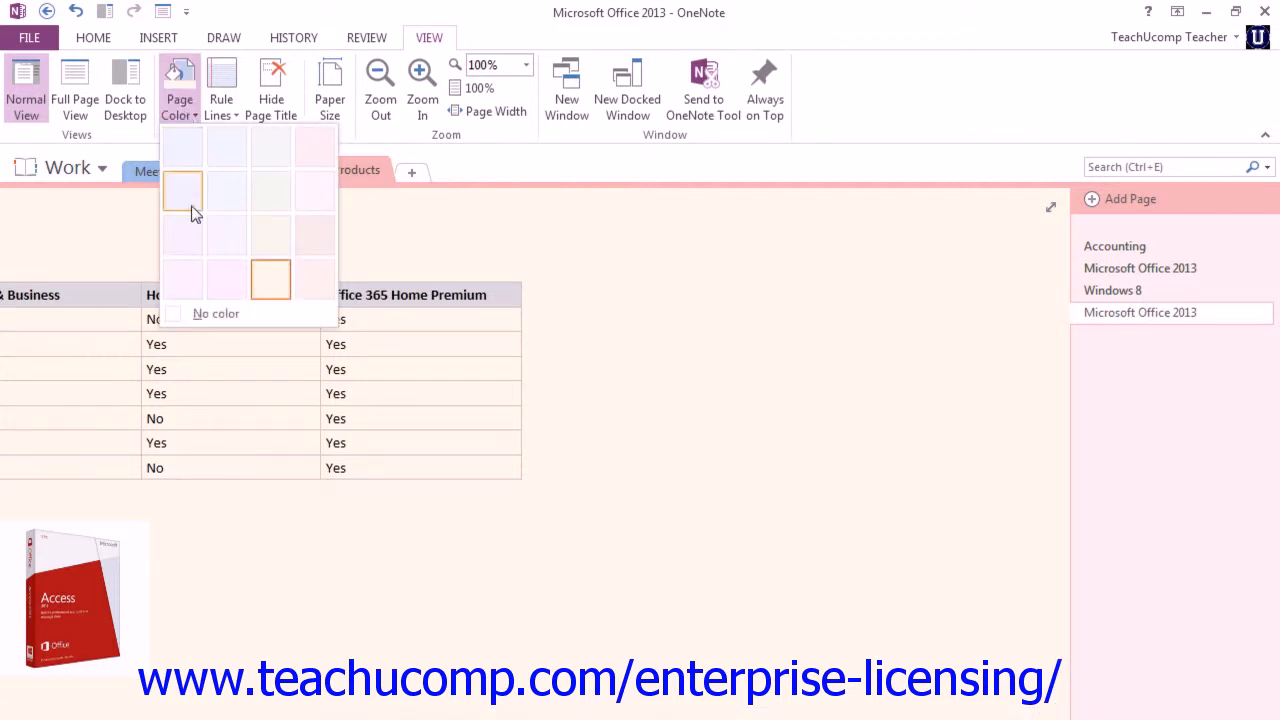
left_click(216, 313)
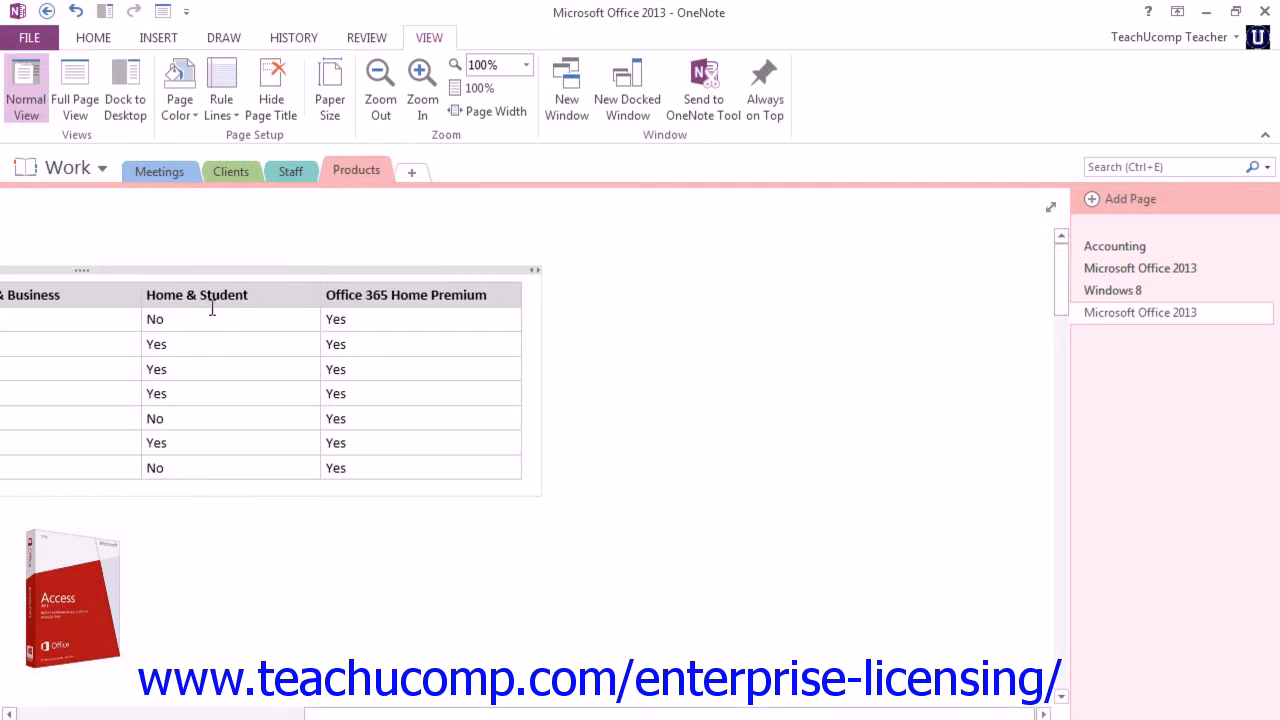
left_click(92, 216)
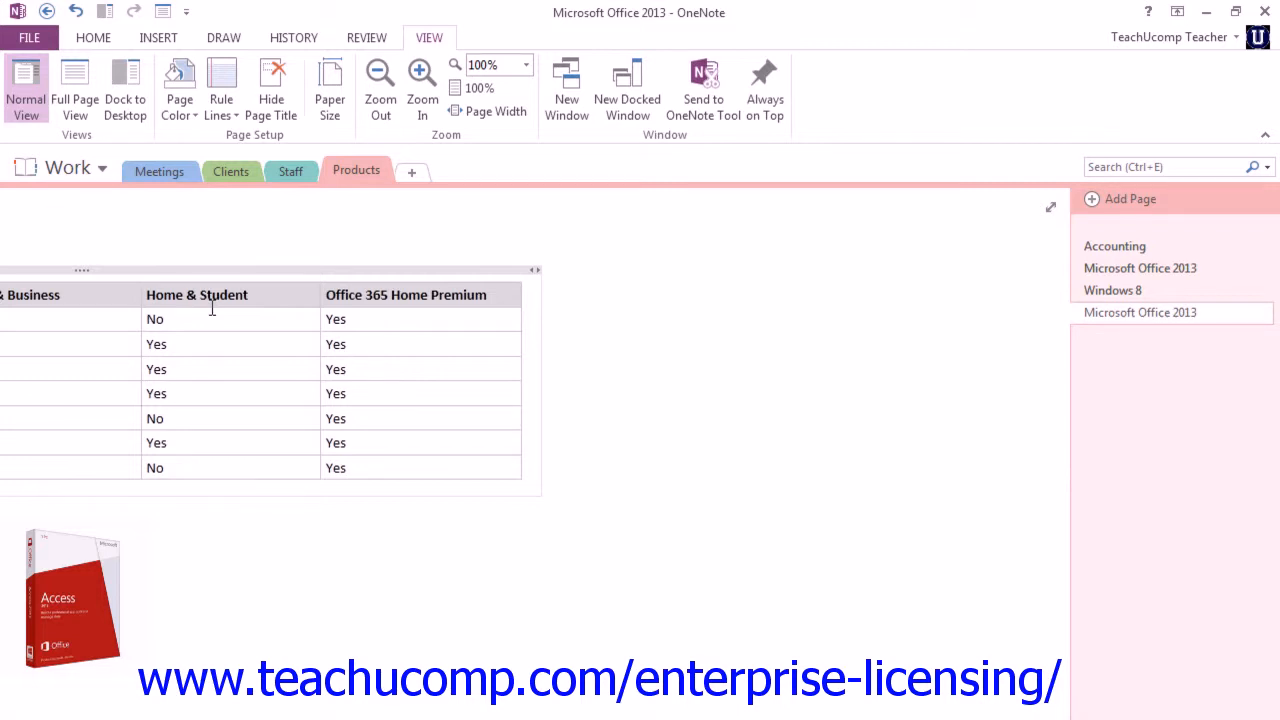
mouse_move(289, 272)
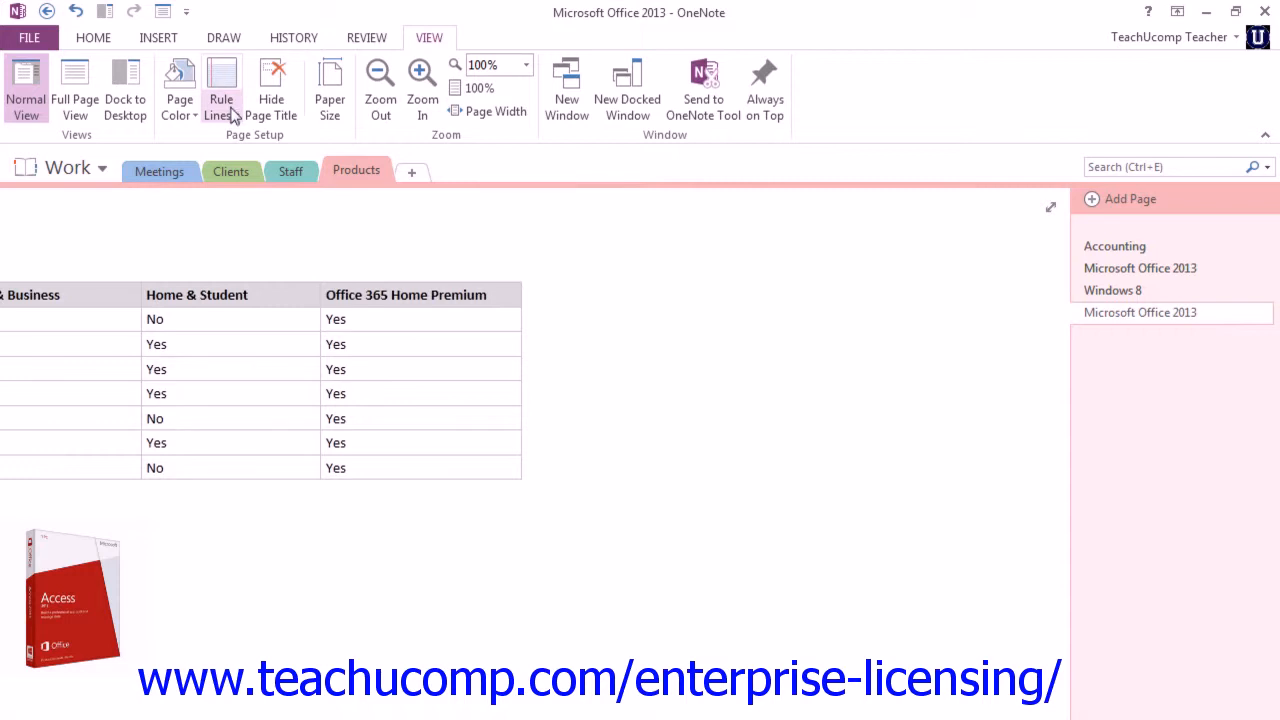
left_click(221, 85)
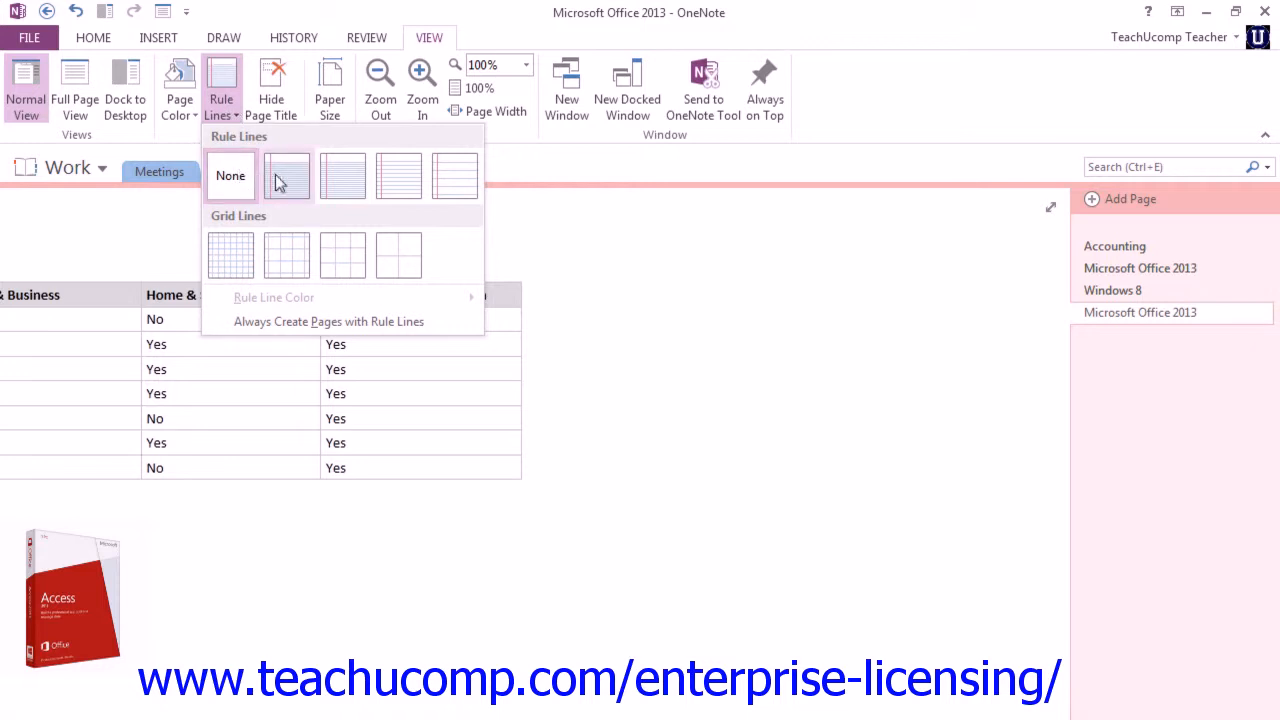
mouse_move(343, 175)
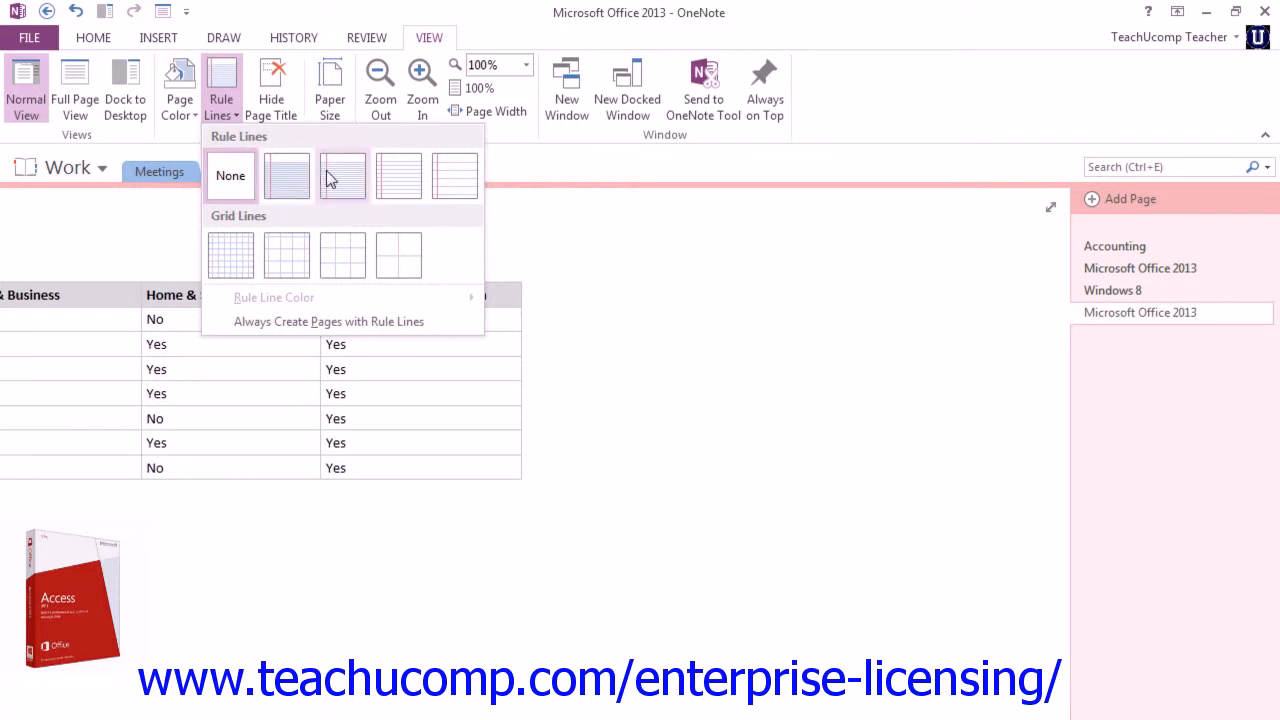
mouse_move(398, 177)
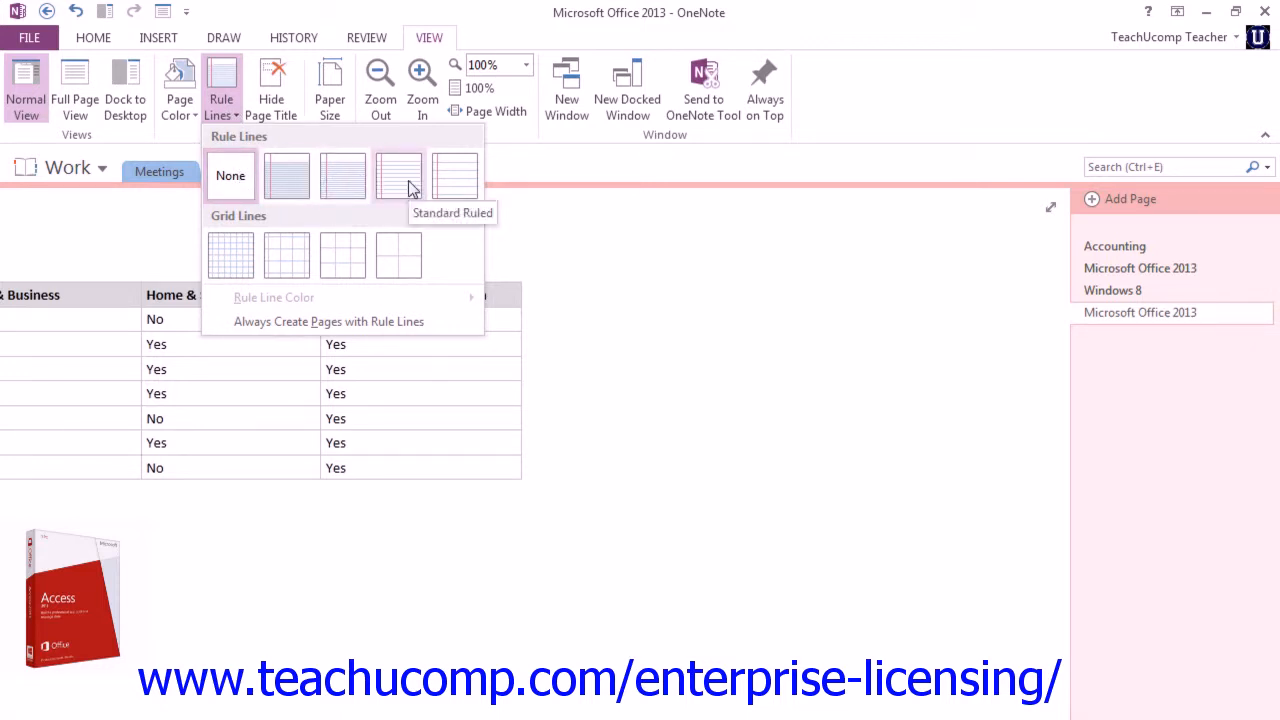
mouse_move(455, 175)
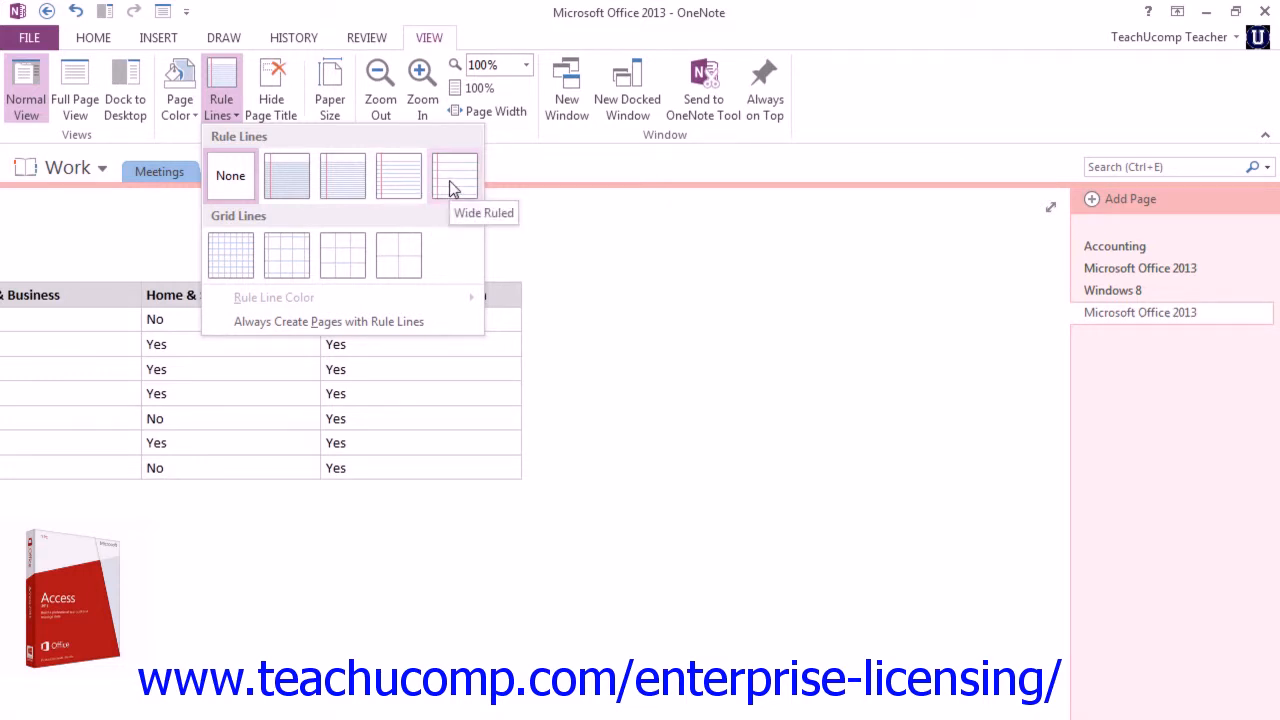
mouse_move(231, 256)
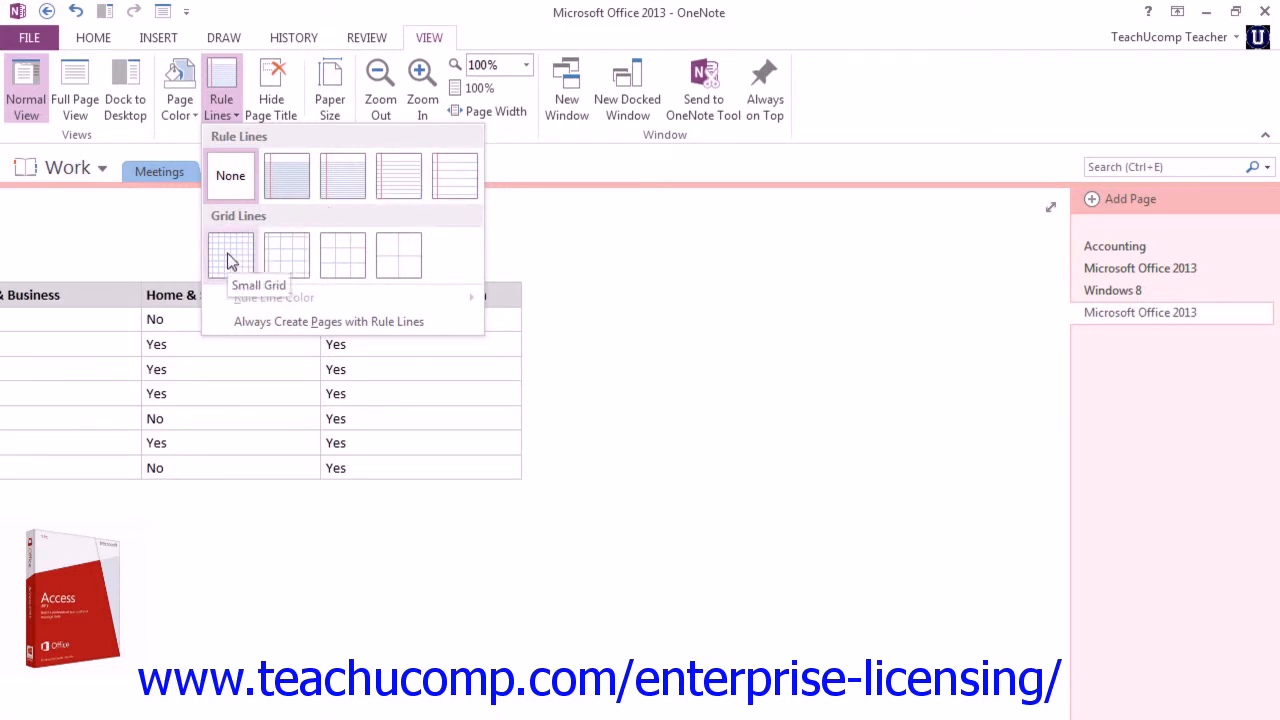
mouse_move(303, 258)
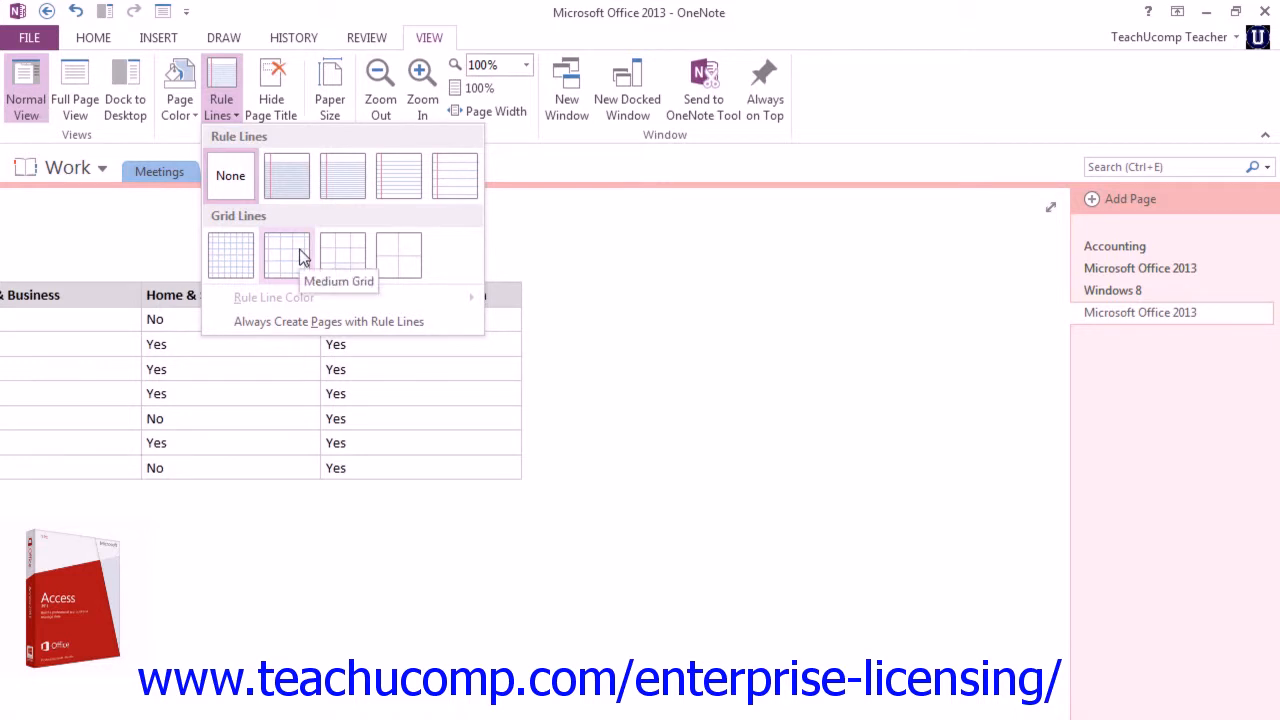
mouse_move(398, 255)
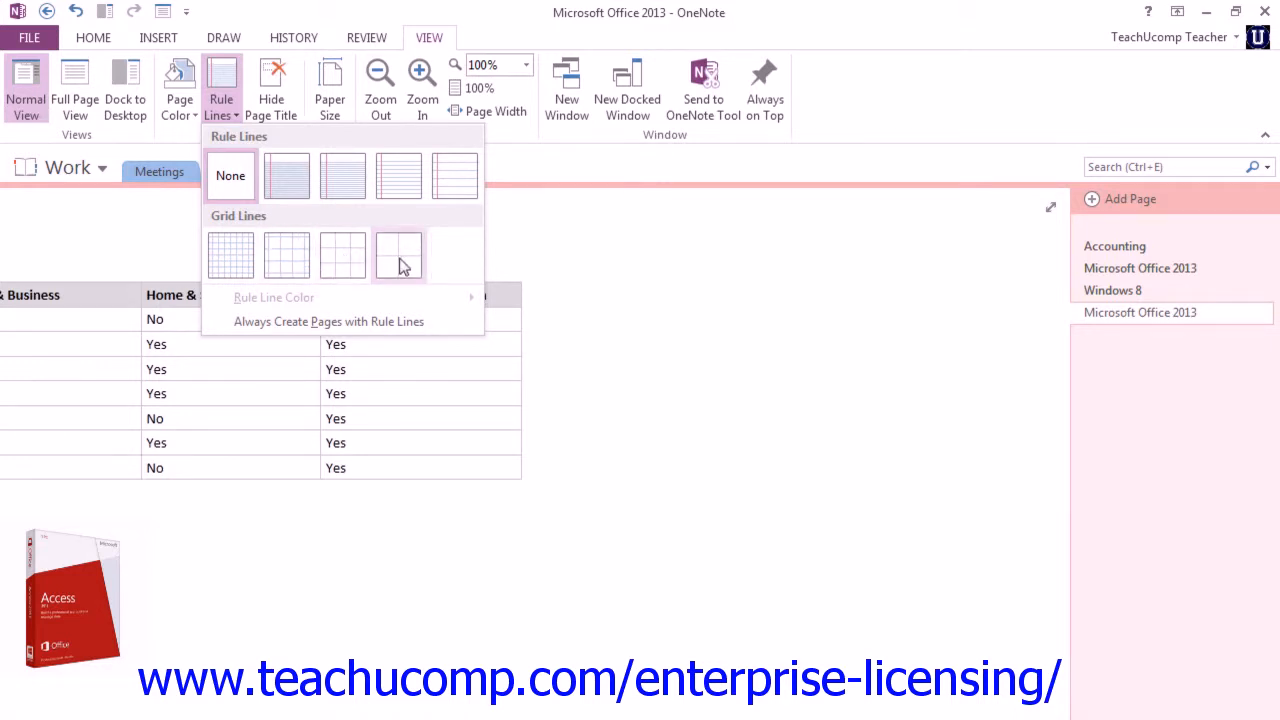
mouse_move(400, 262)
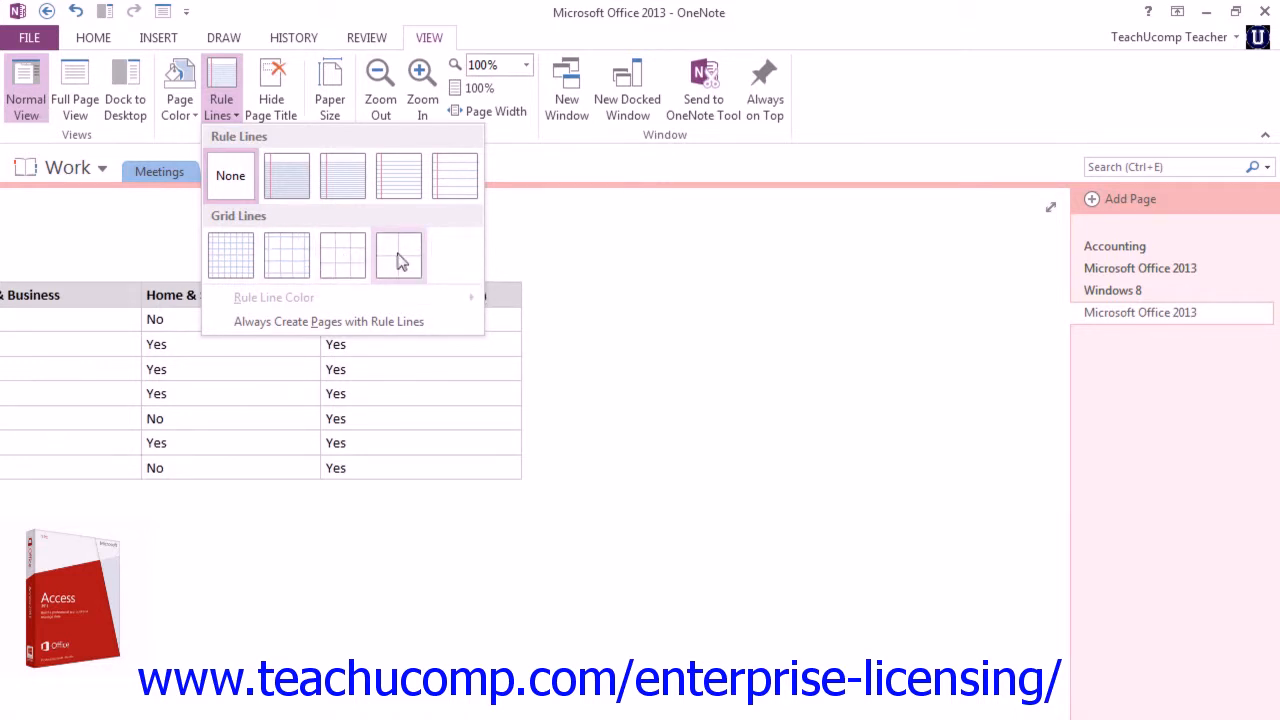
mouse_move(343, 176)
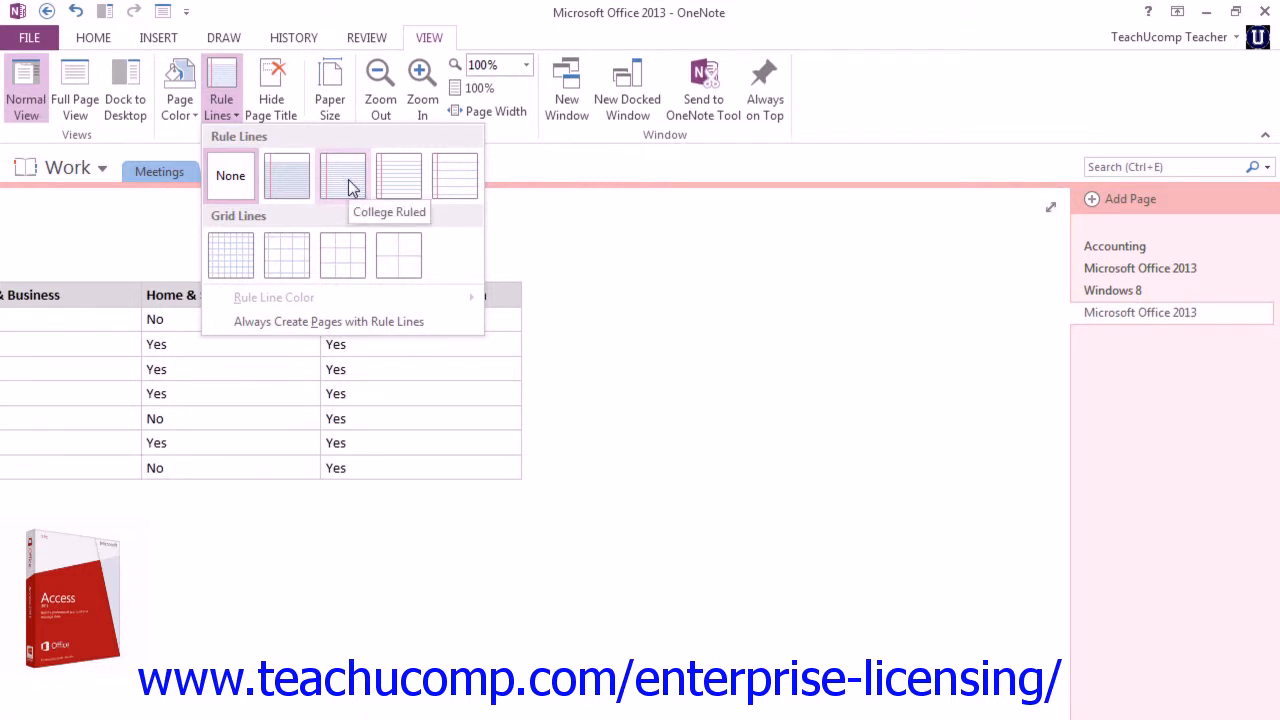
left_click(230, 175)
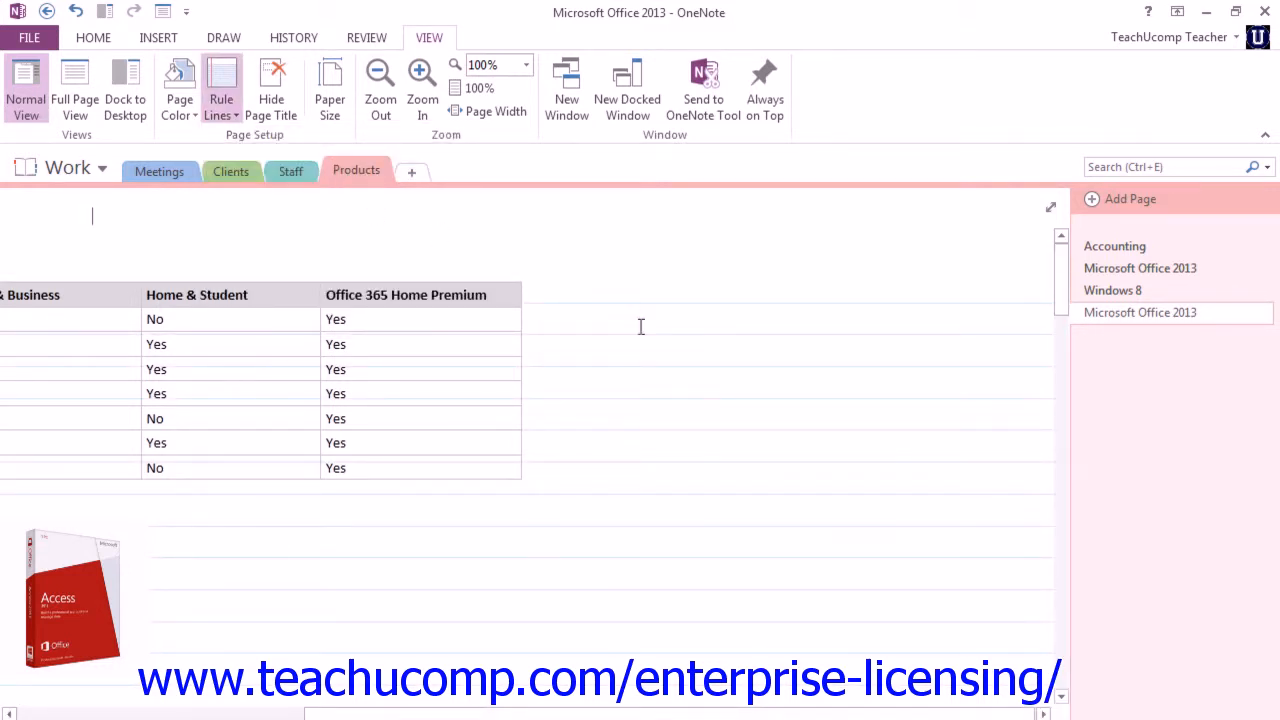
left_click(221, 90)
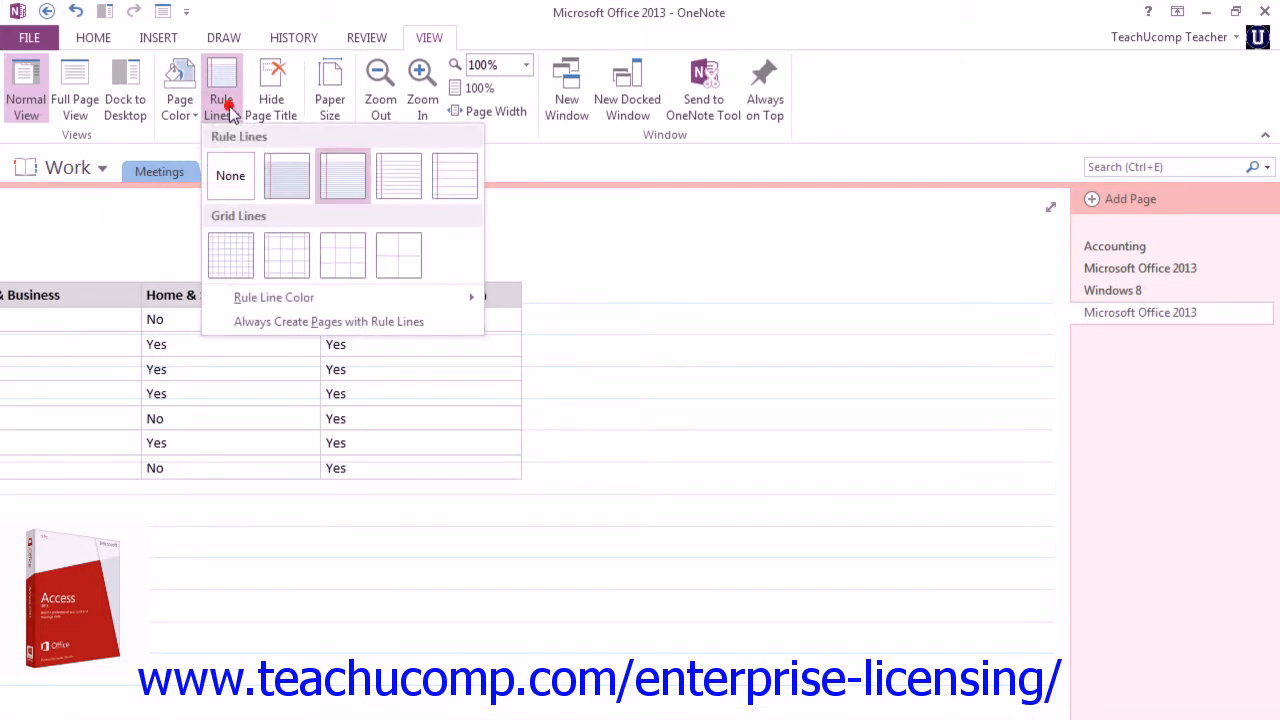
mouse_move(230, 190)
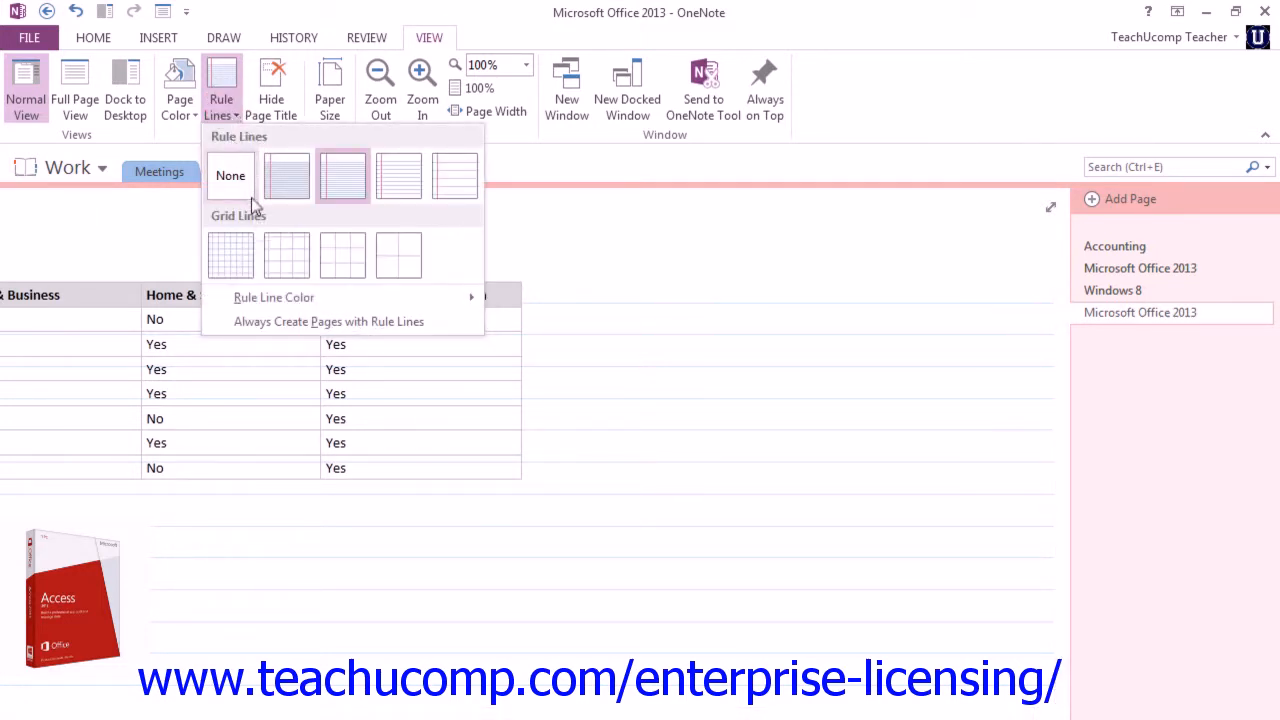
left_click(230, 175)
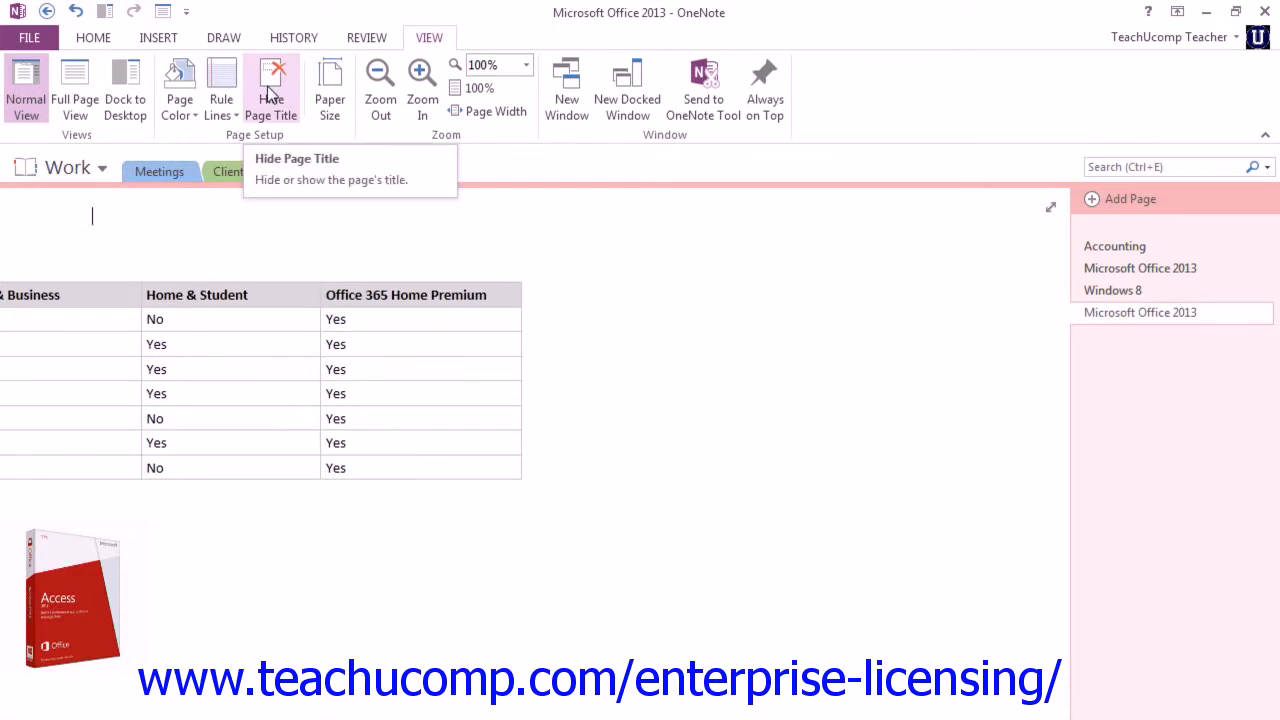
left_click(271, 88)
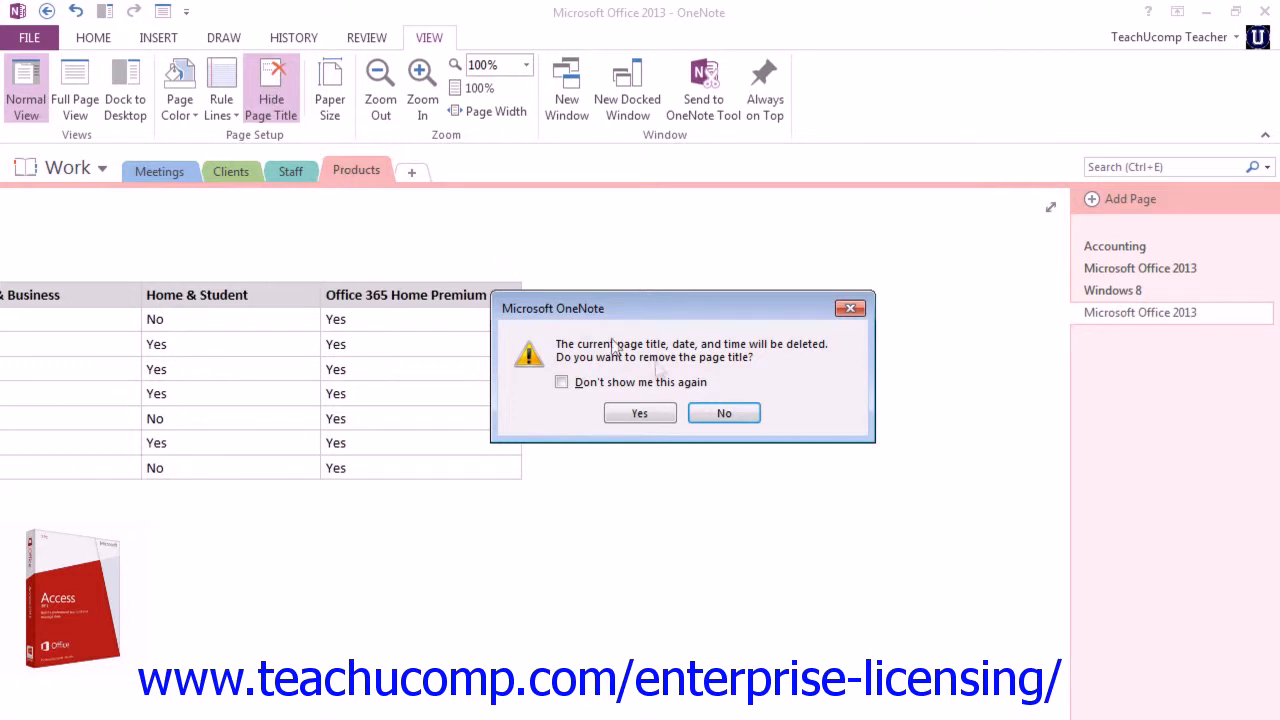
left_click(639, 413)
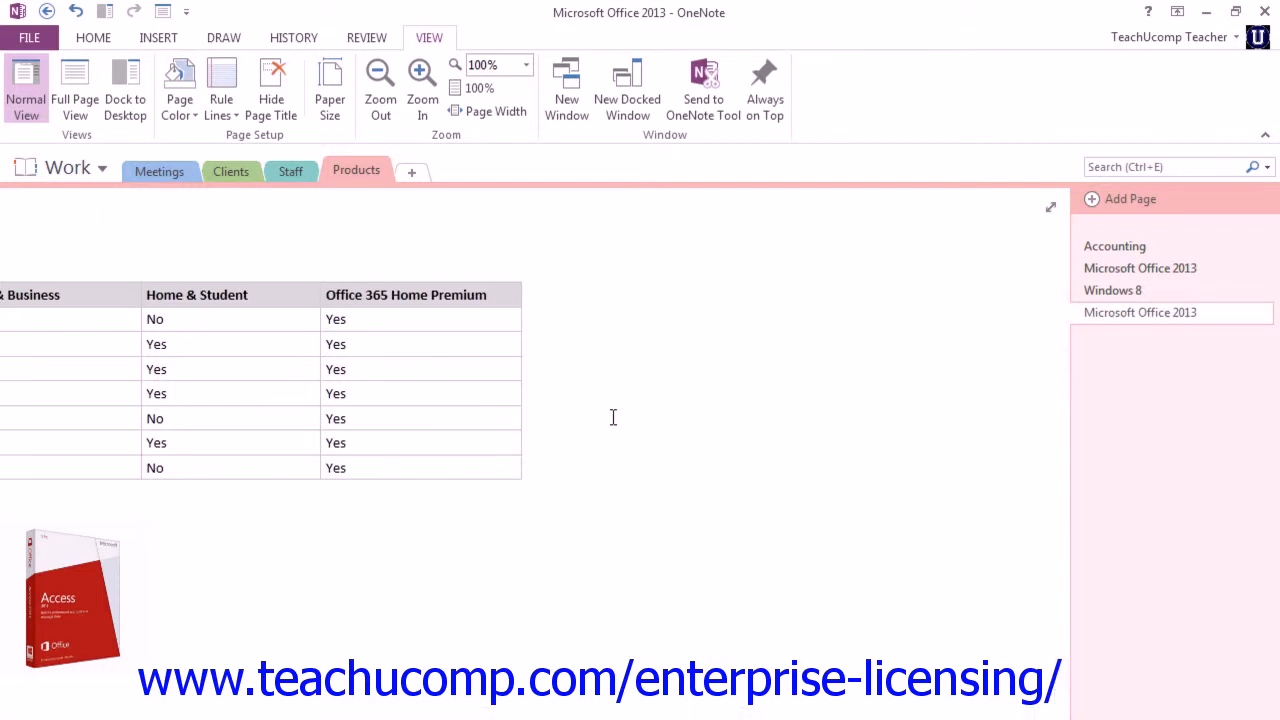
left_click(93, 217)
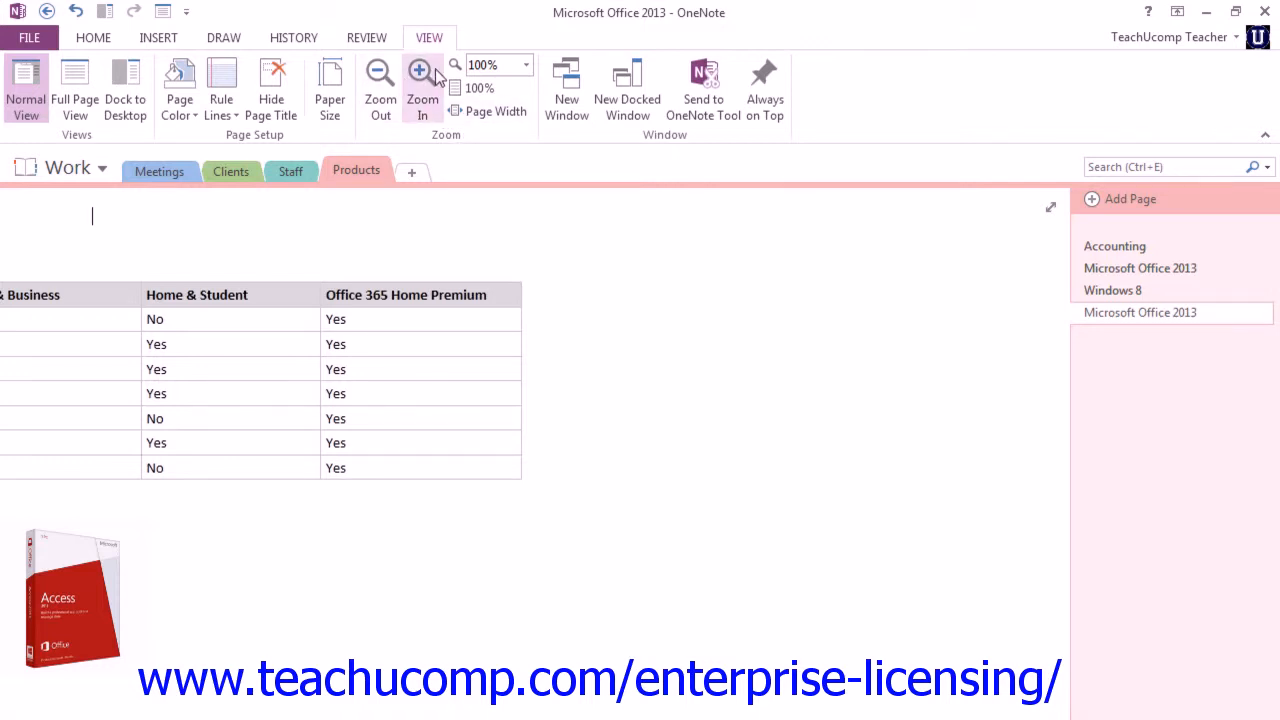
mouse_move(379, 80)
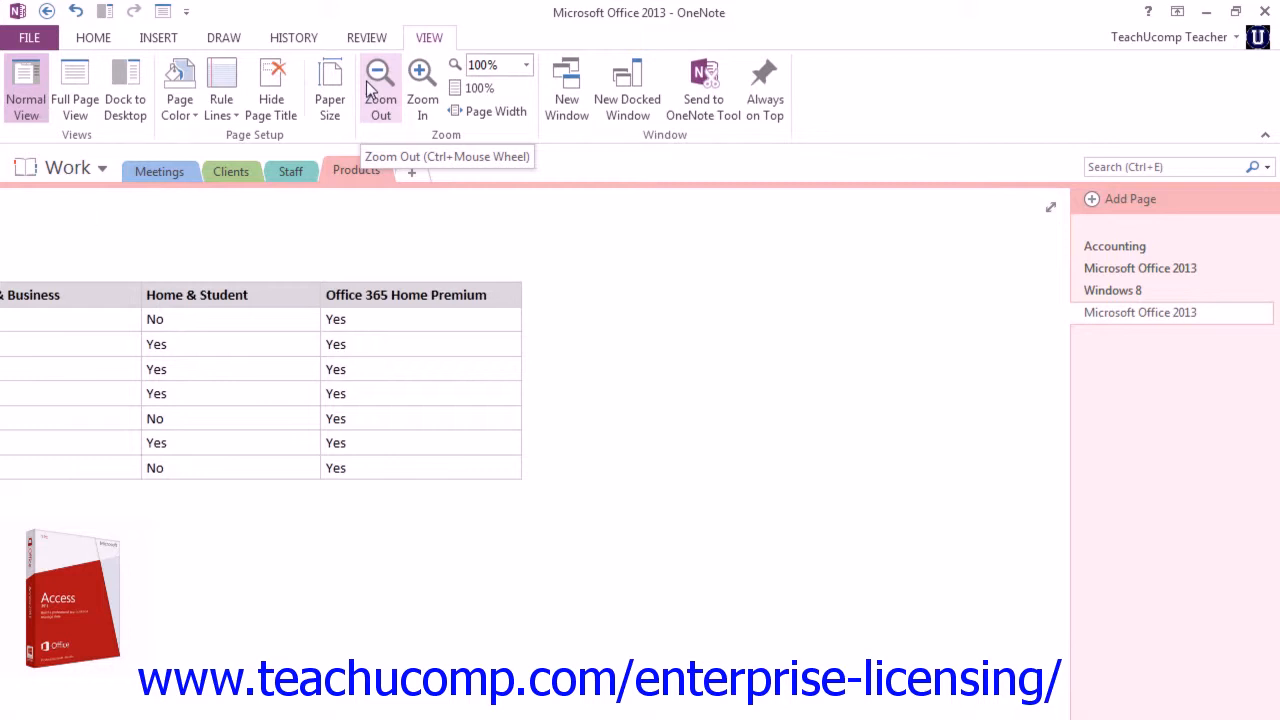
mouse_move(530, 72)
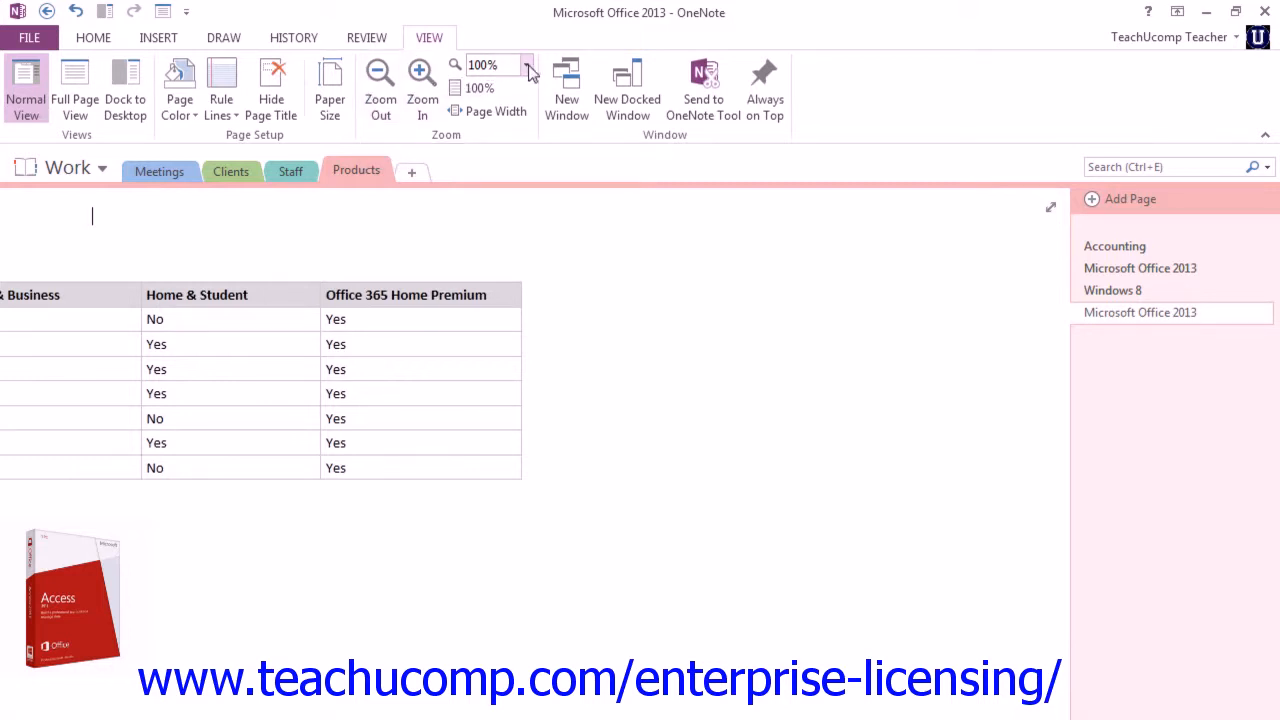
- Zoom to 150%, then 100%, then zoom in twice and out once to 125%
left_click(527, 65)
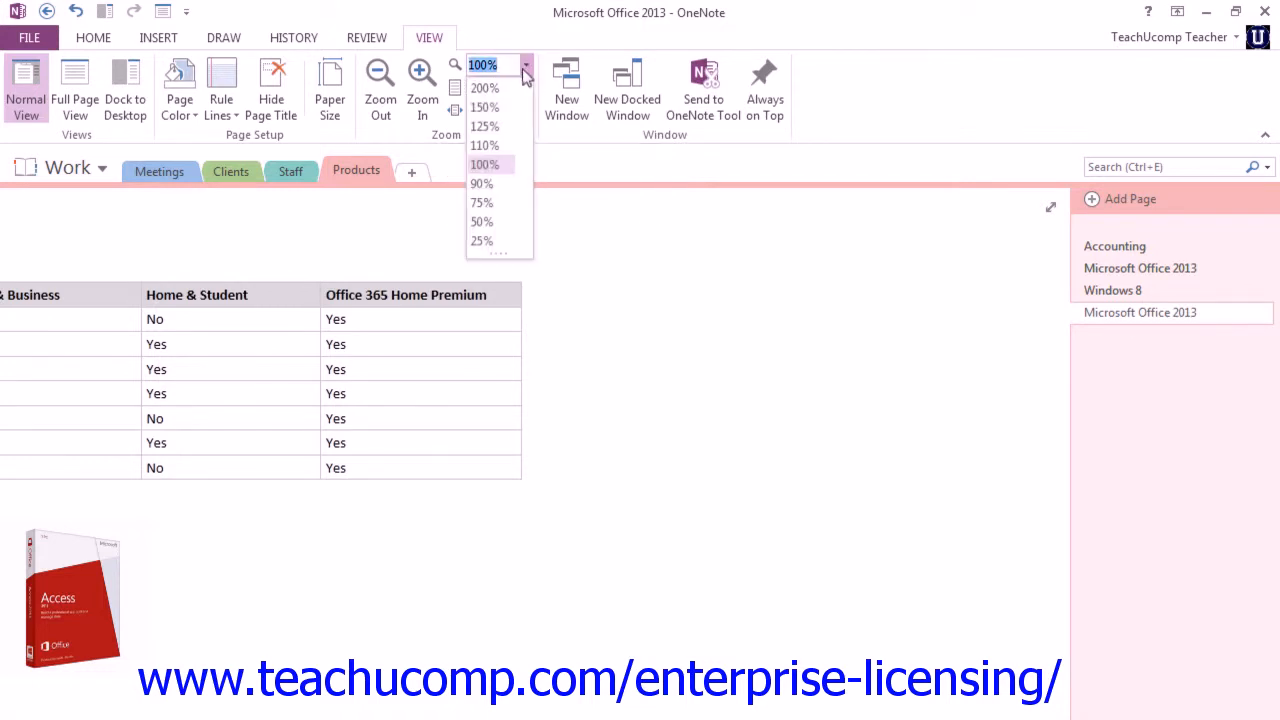
left_click(484, 107)
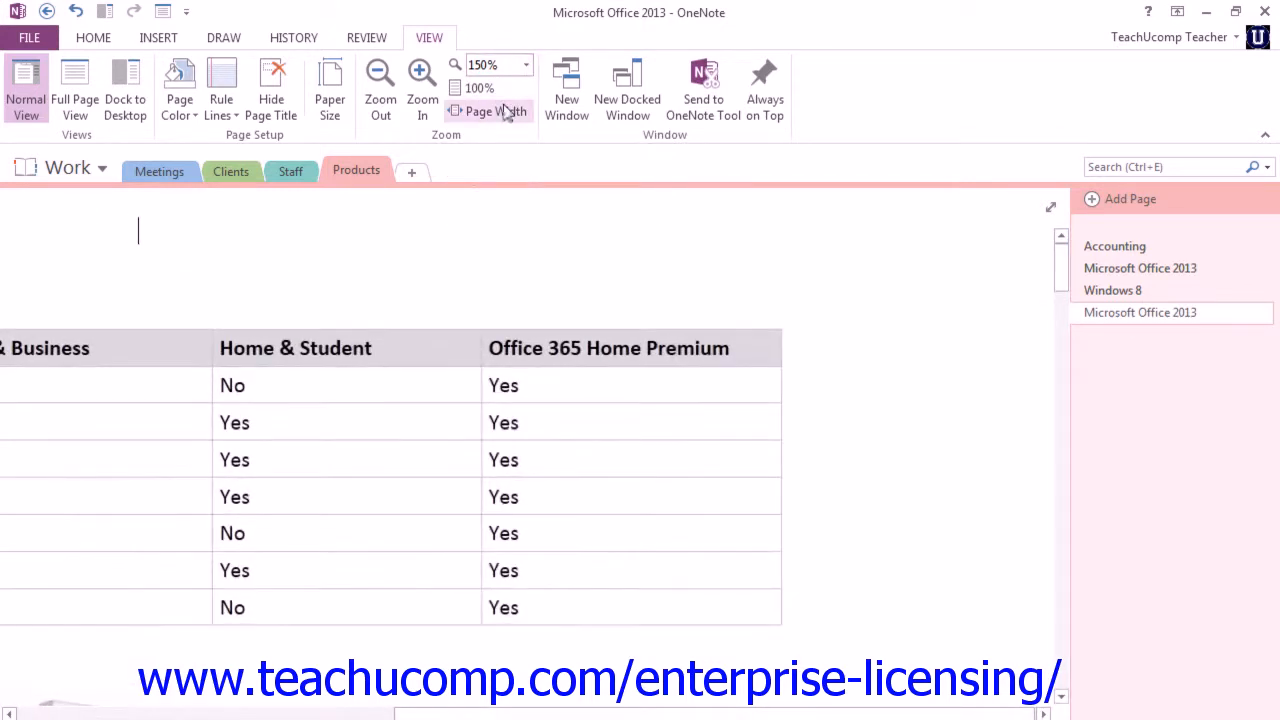
left_click(525, 64)
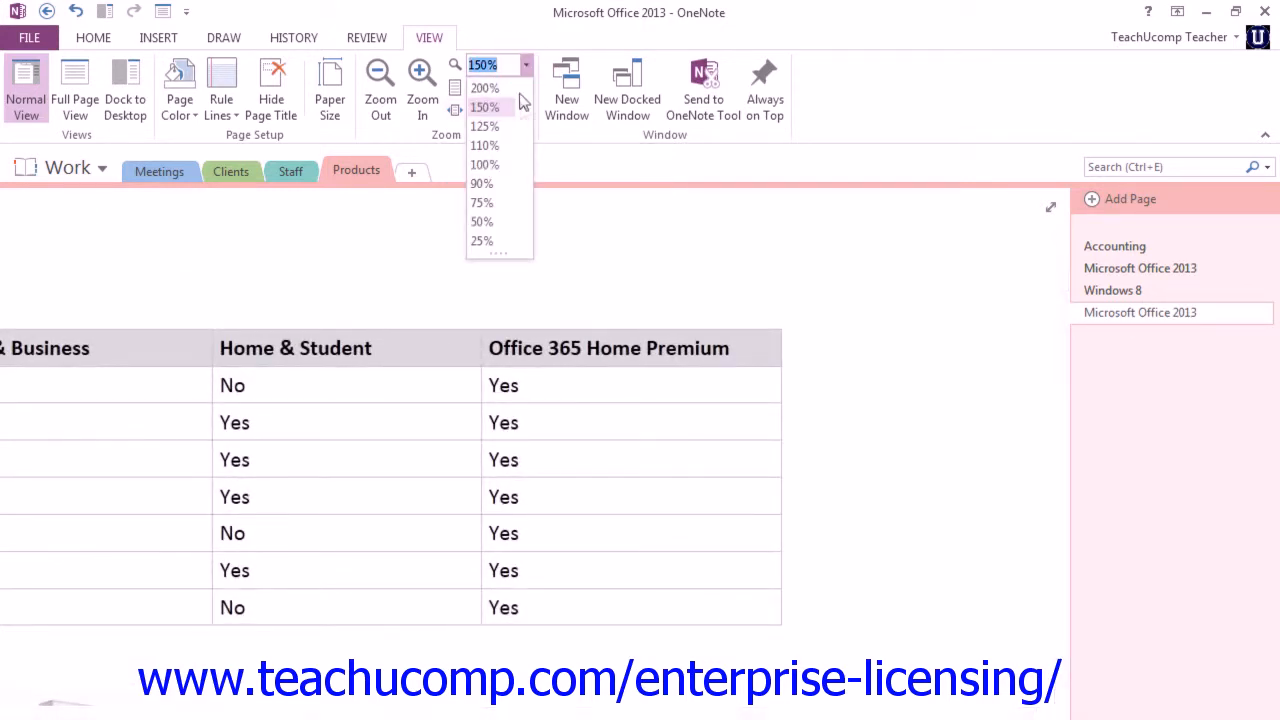
left_click(485, 164)
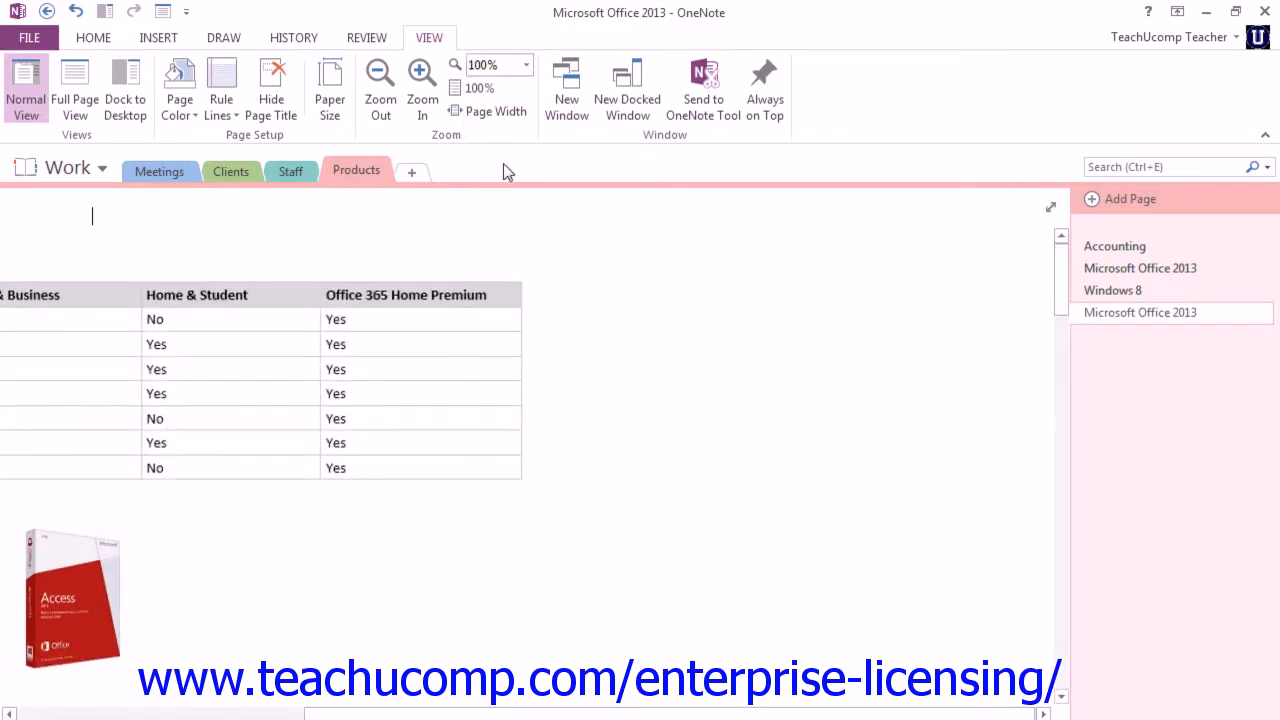
mouse_move(422, 85)
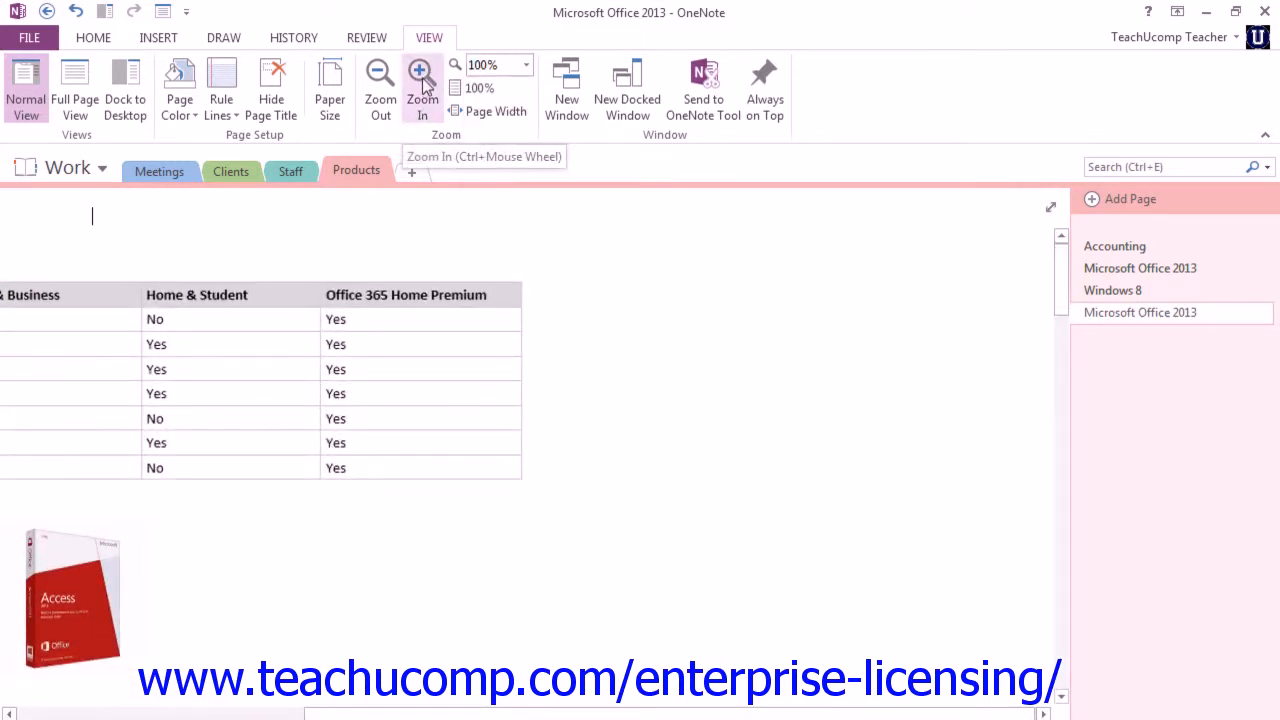
left_click(421, 85)
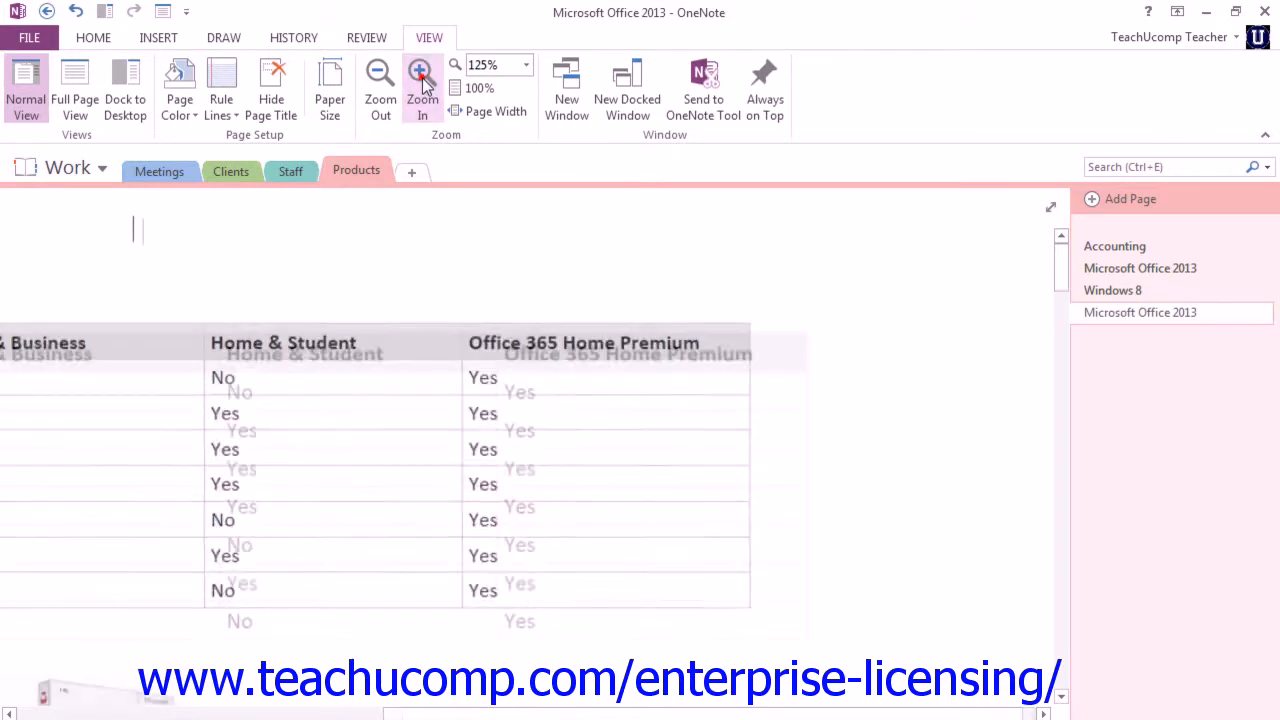
left_click(421, 80)
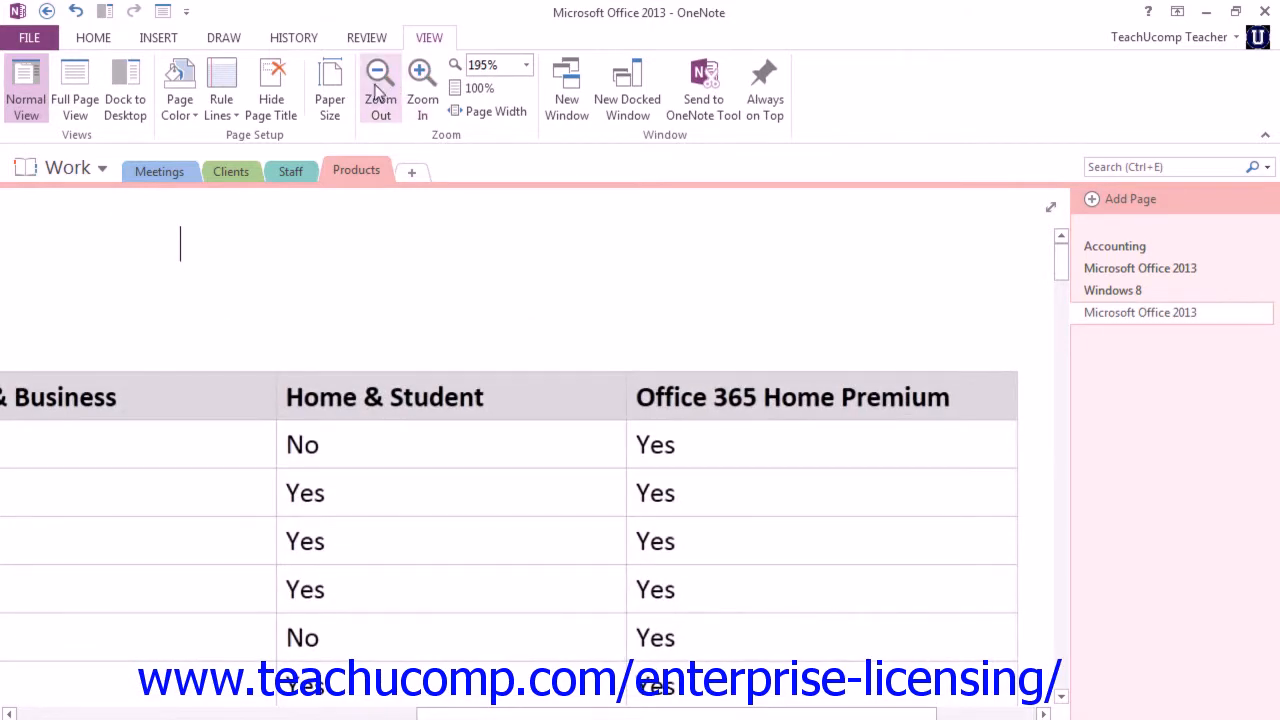
left_click(380, 80)
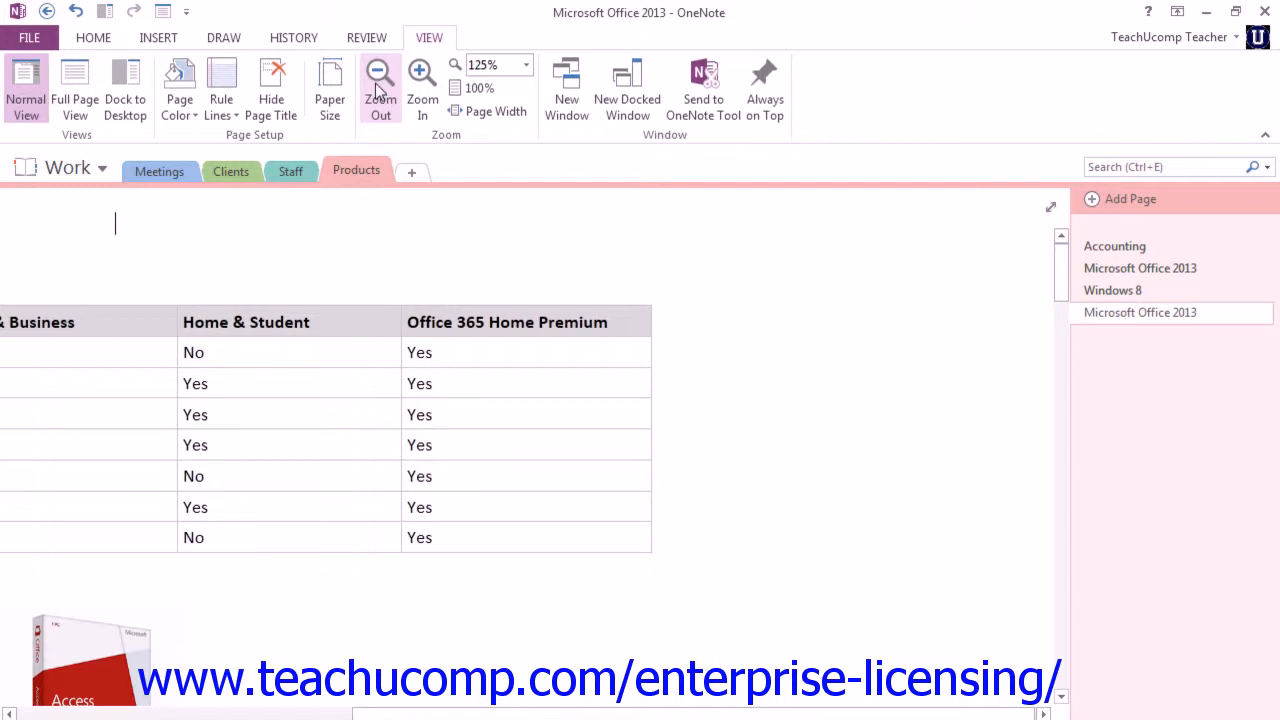
mouse_move(470, 95)
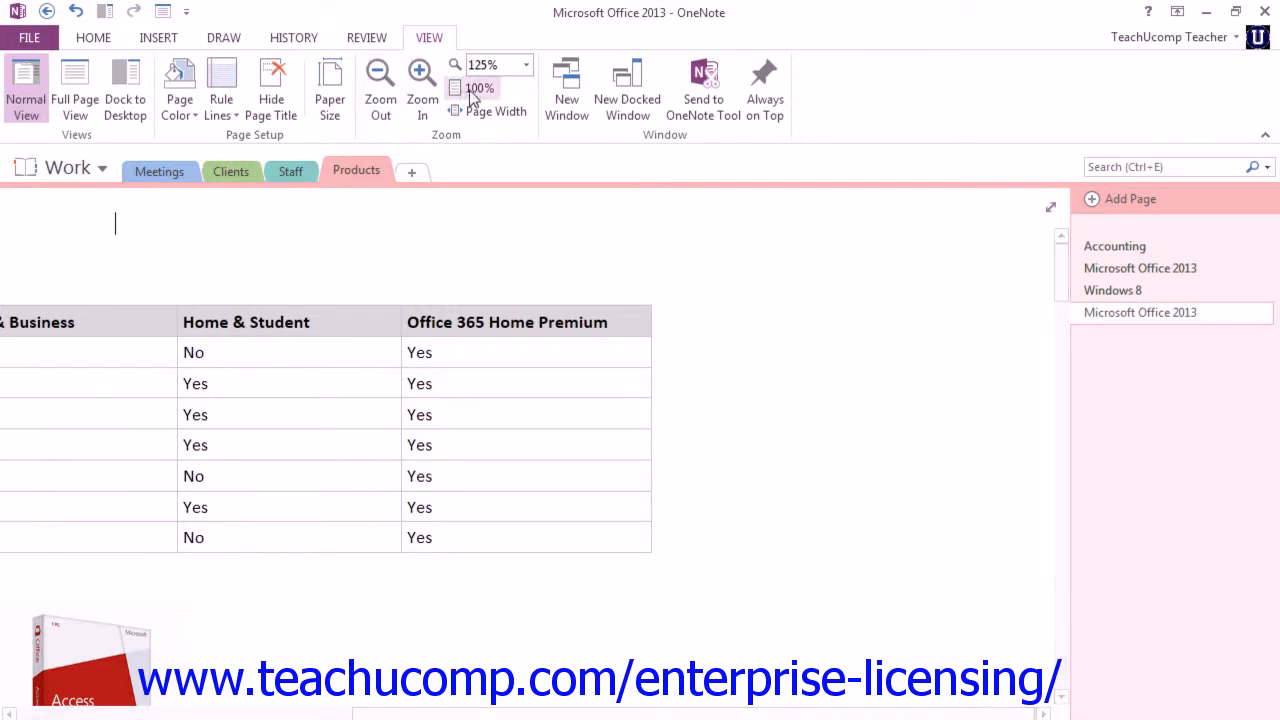
mouse_move(480, 88)
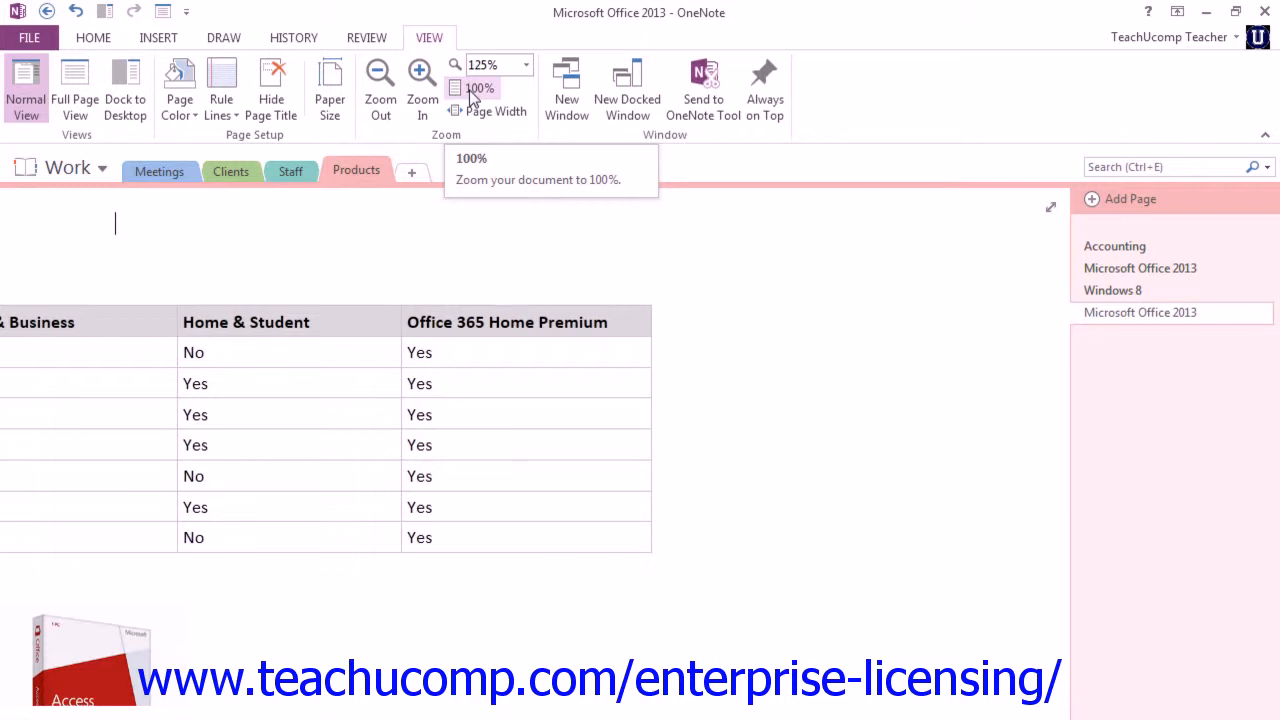
mouse_move(496, 111)
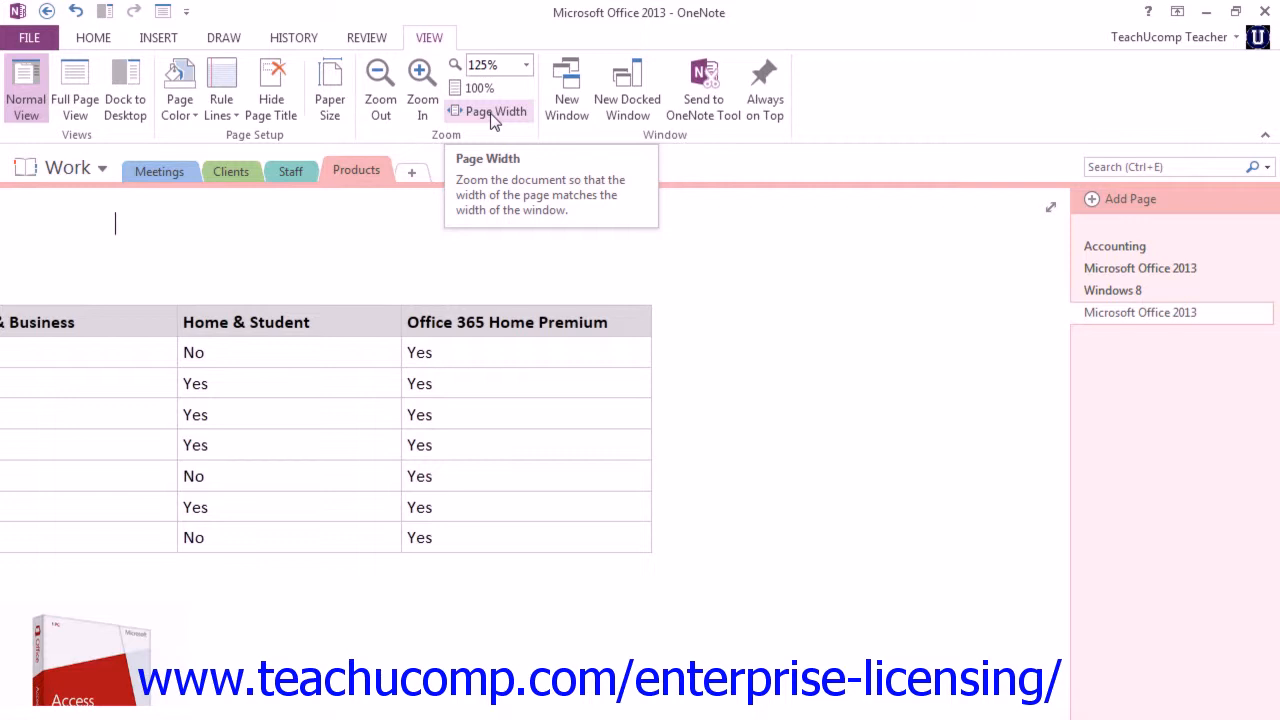
- Apply Page Width zoom so the page fits the window at 101%
left_click(495, 111)
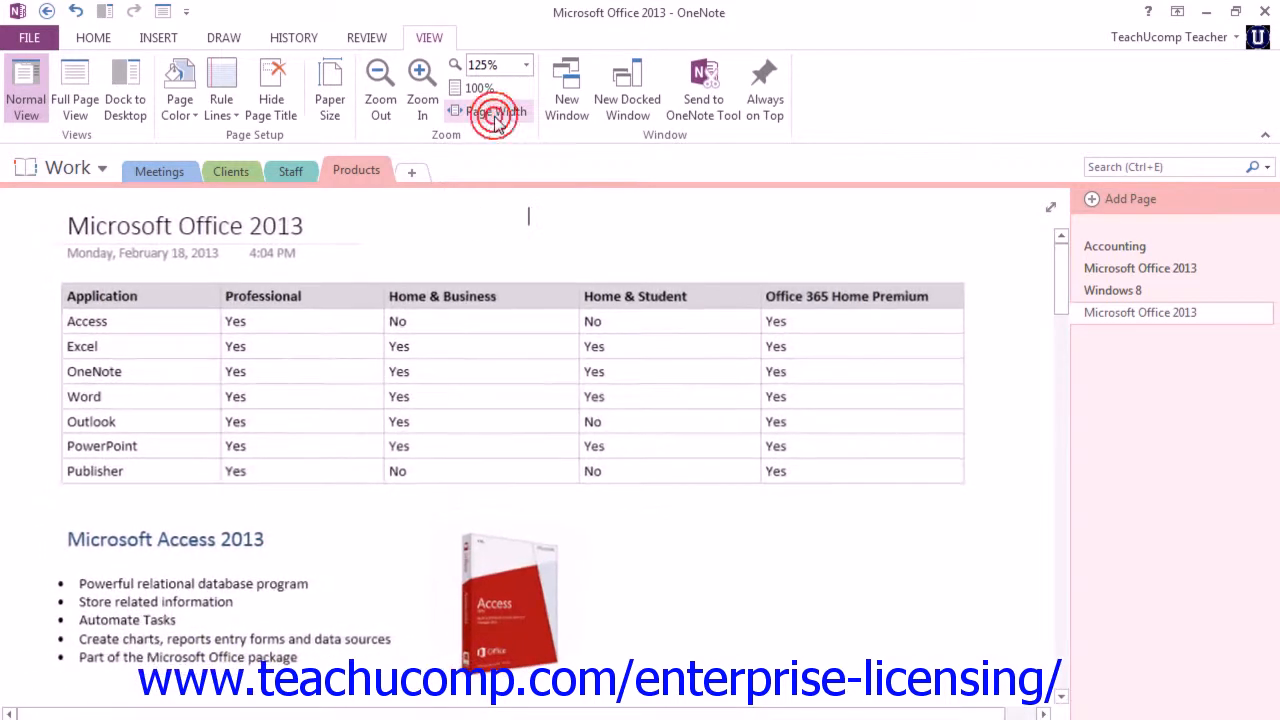
left_click(496, 111)
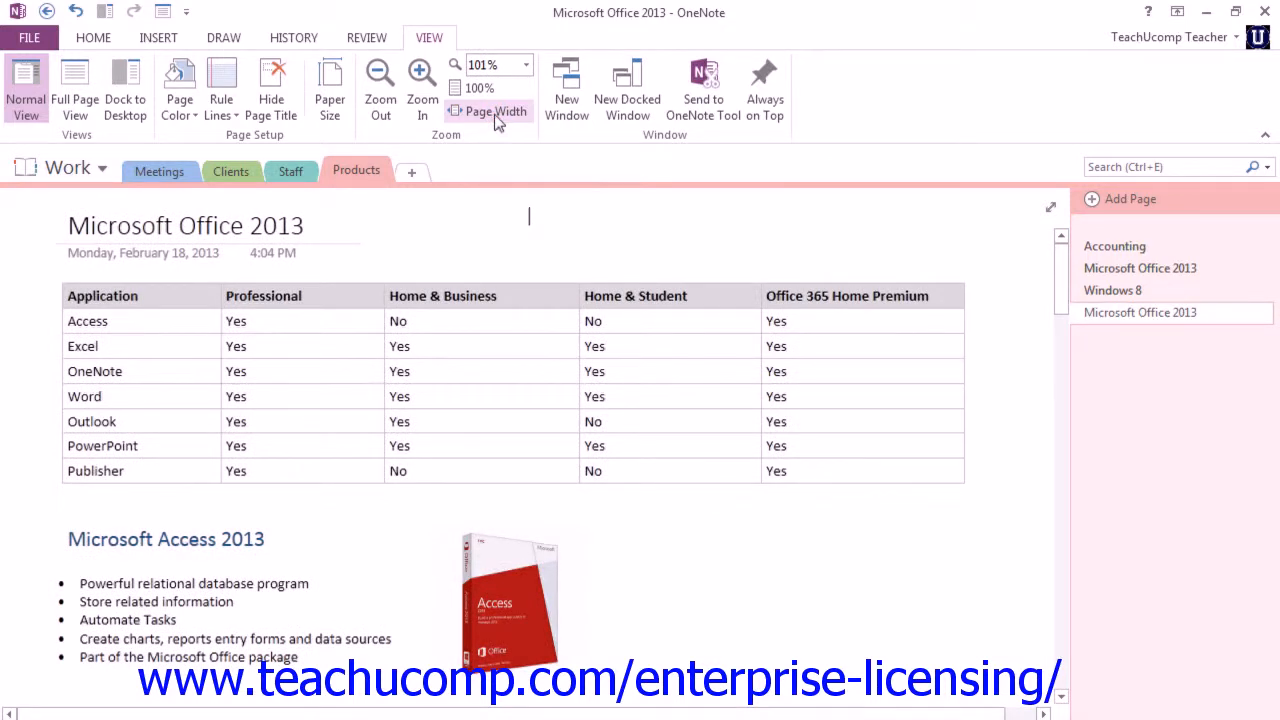